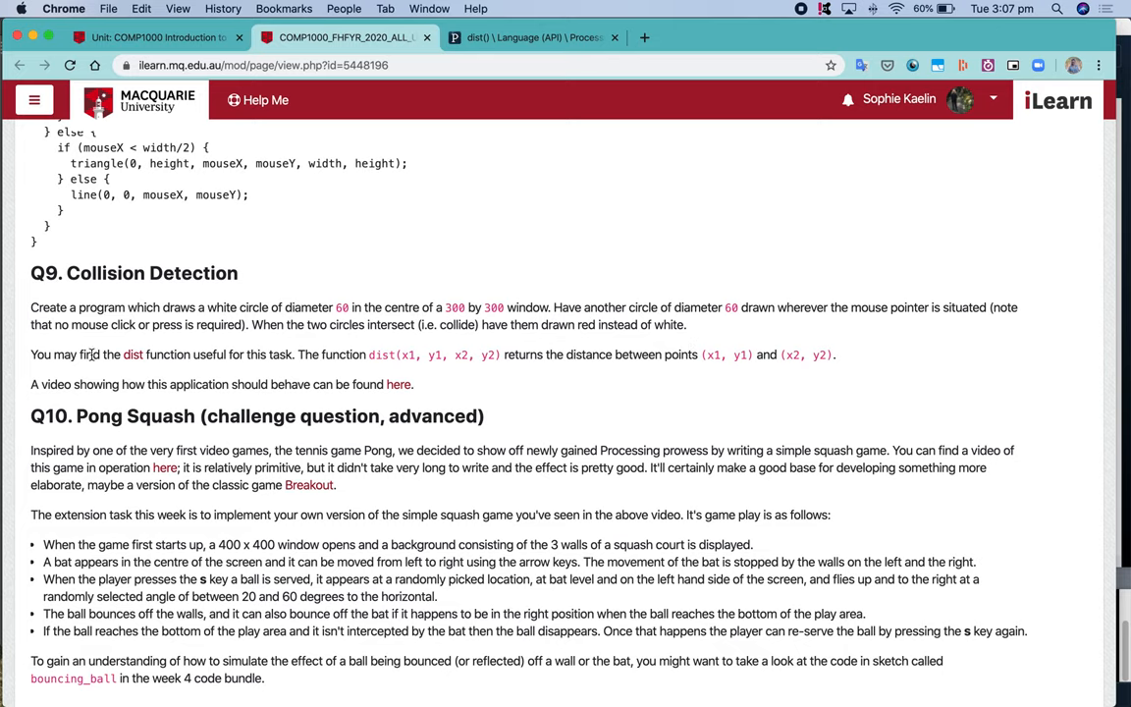
{"action": "mouse_move", "coordinate": [212, 353]}
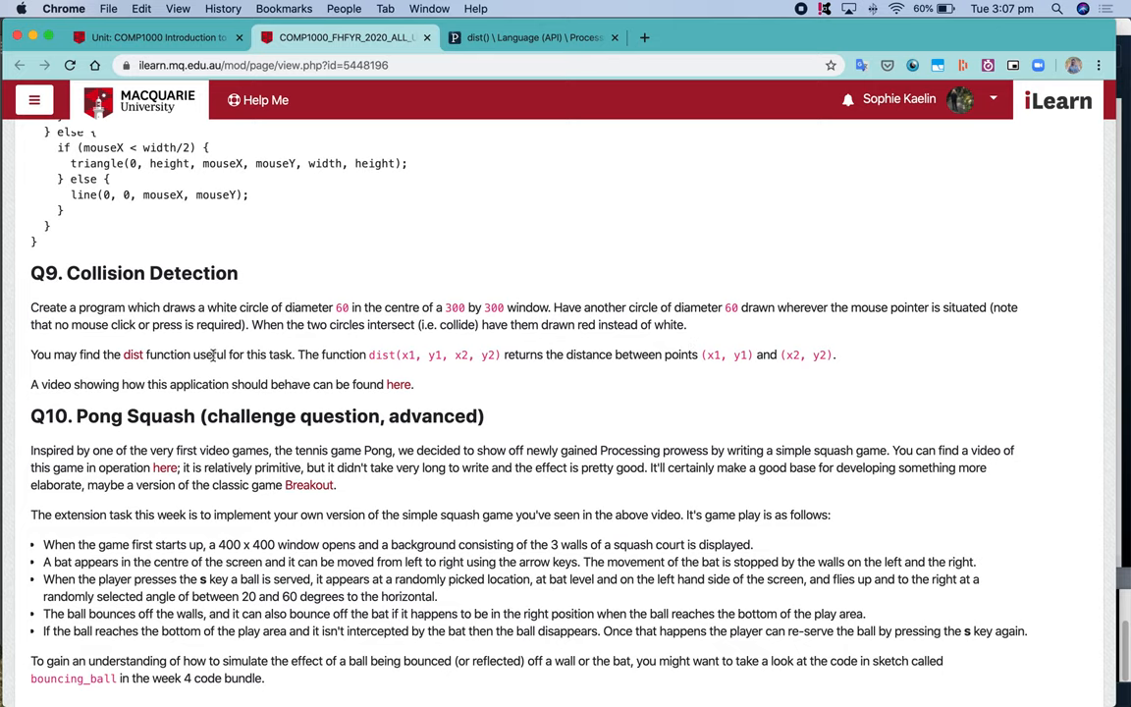
{"action": "mouse_move", "coordinate": [880, 358]}
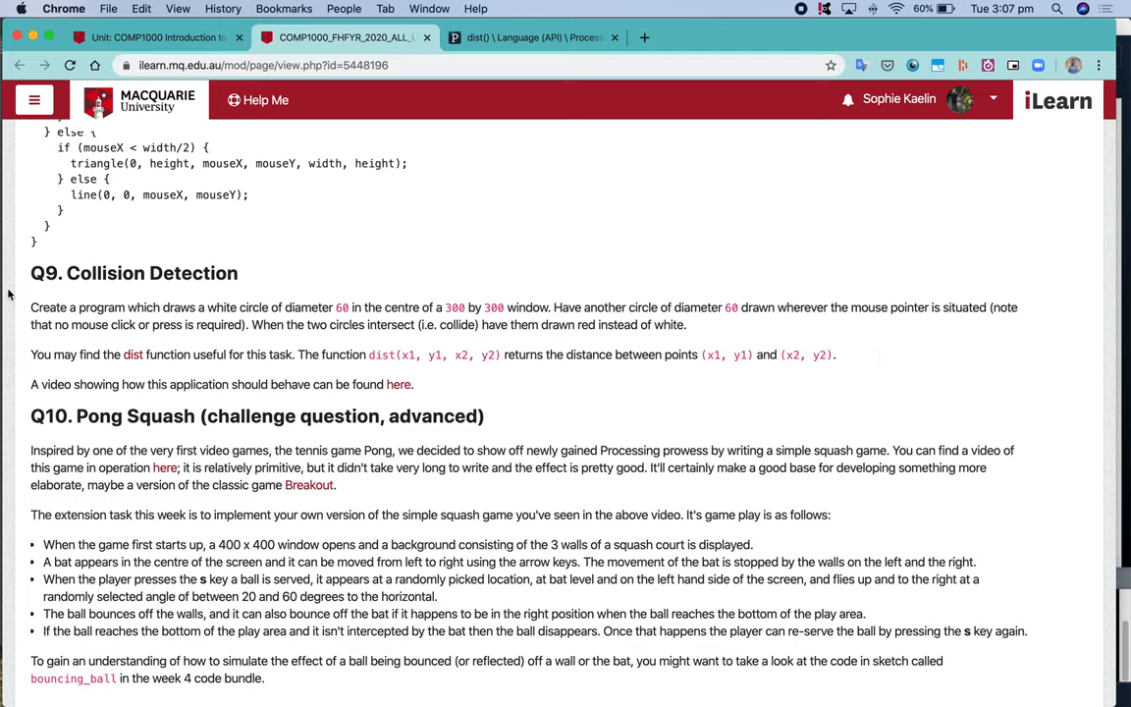
{"action": "mouse_move", "coordinate": [49, 302]}
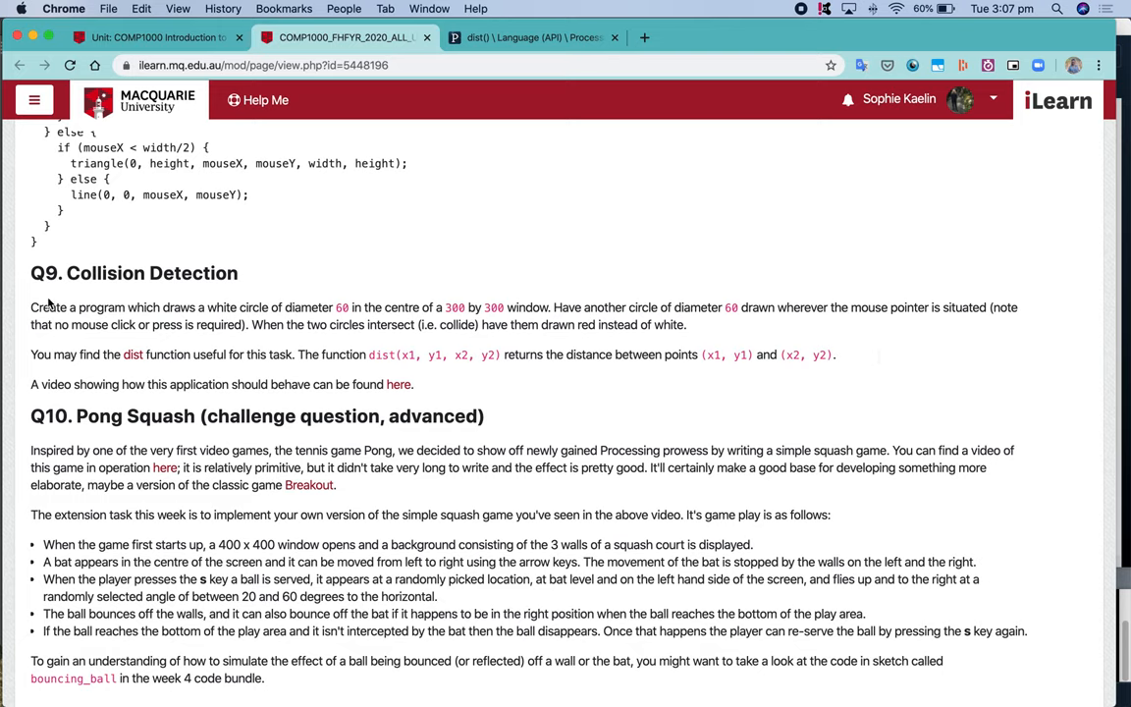
{"action": "mouse_move", "coordinate": [298, 312]}
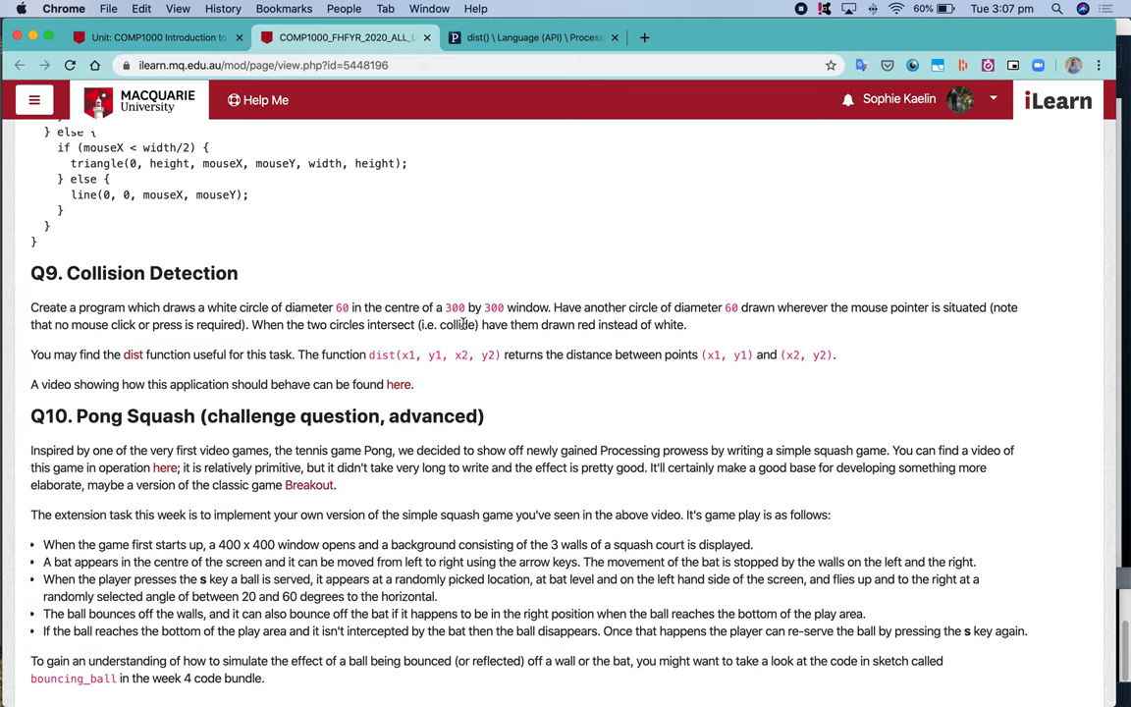
{"action": "mouse_move", "coordinate": [722, 288]}
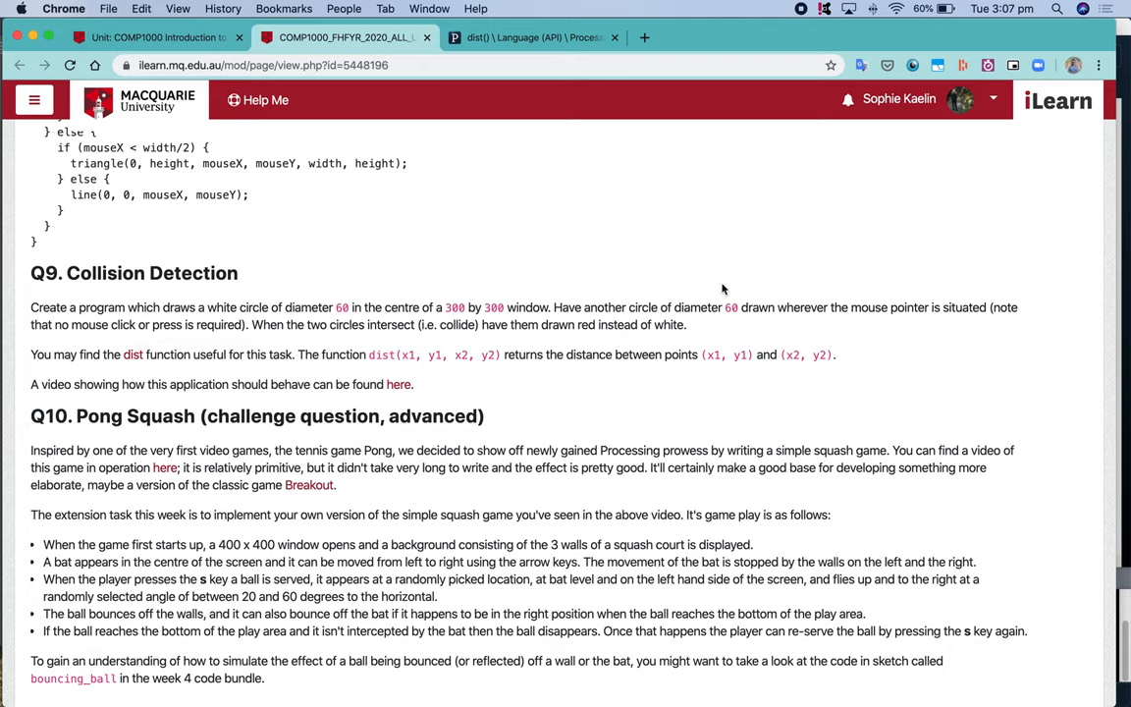
{"action": "mouse_move", "coordinate": [711, 286]}
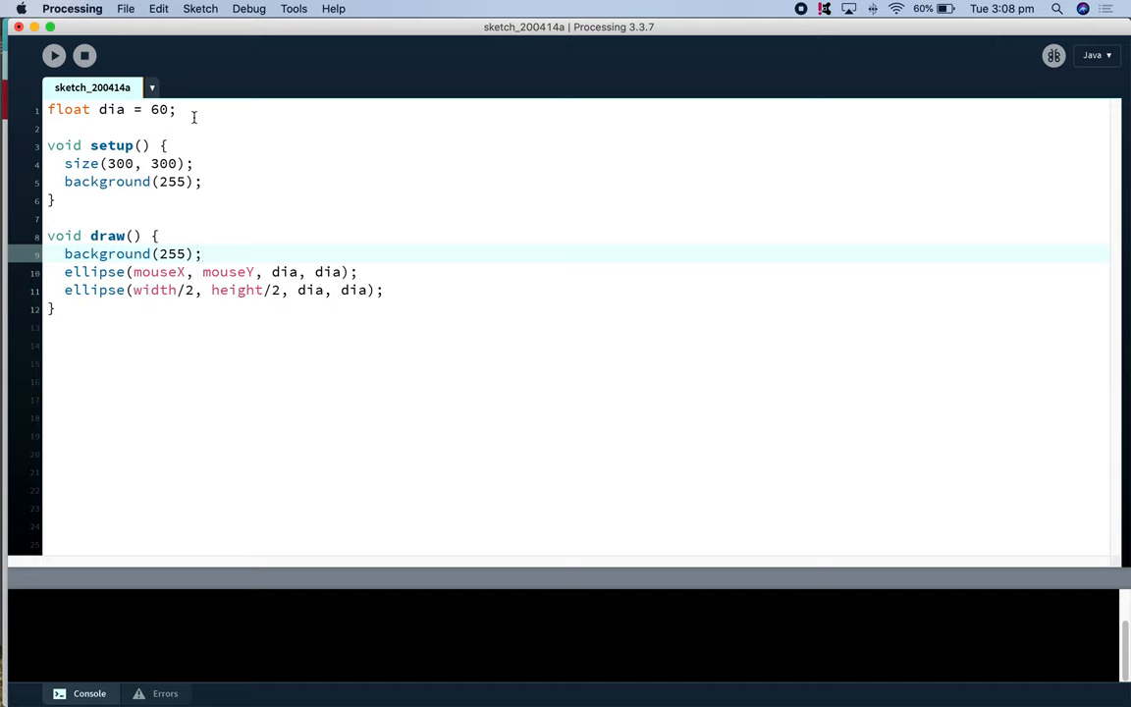
{"action": "mouse_move", "coordinate": [187, 210]}
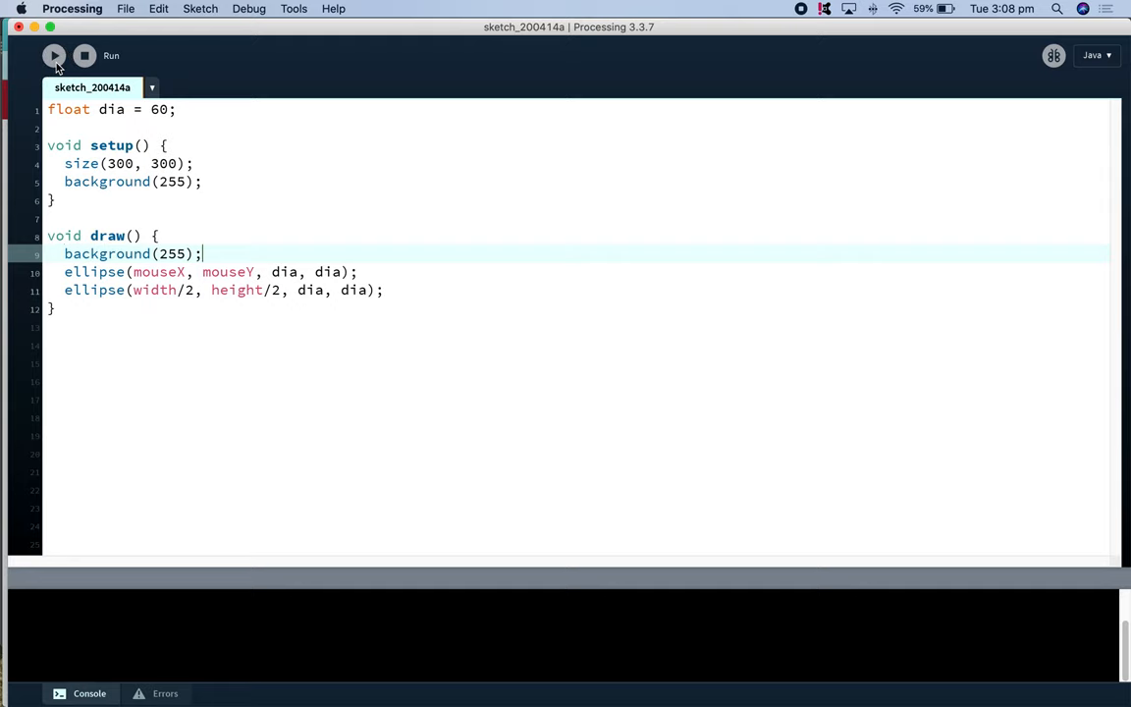
Run the sketch so the mouse-following circle moves around the fixed centre circle
{"action": "left_click", "coordinate": [55, 55]}
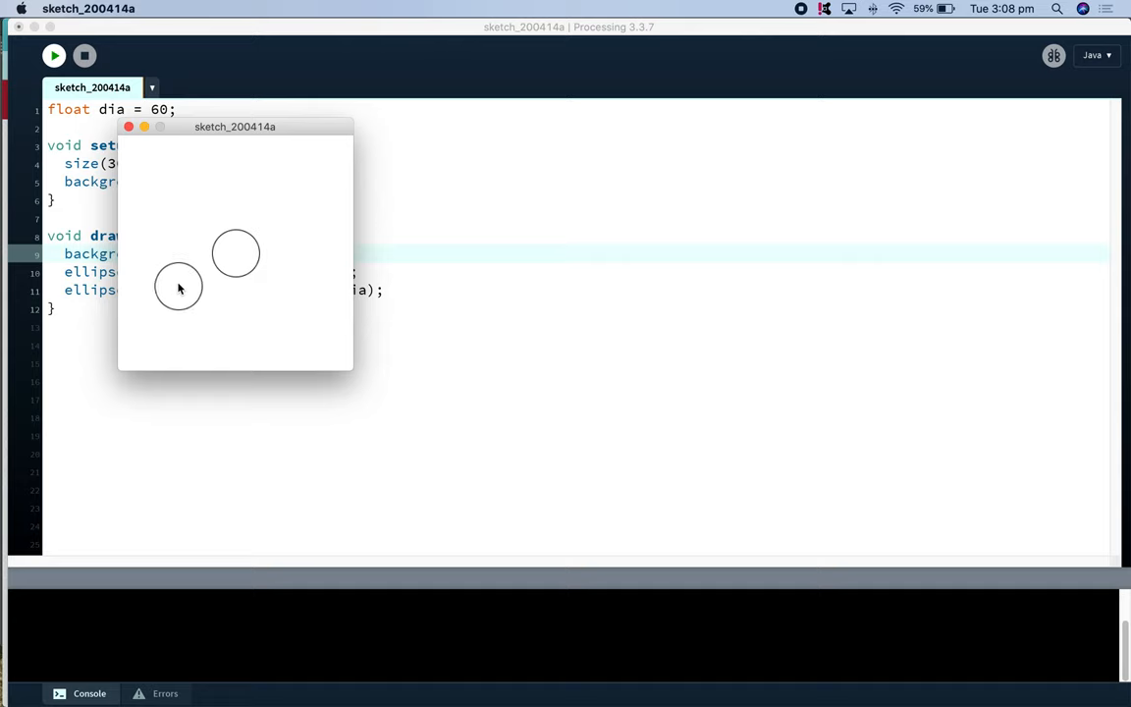
{"action": "mouse_move", "coordinate": [169, 201]}
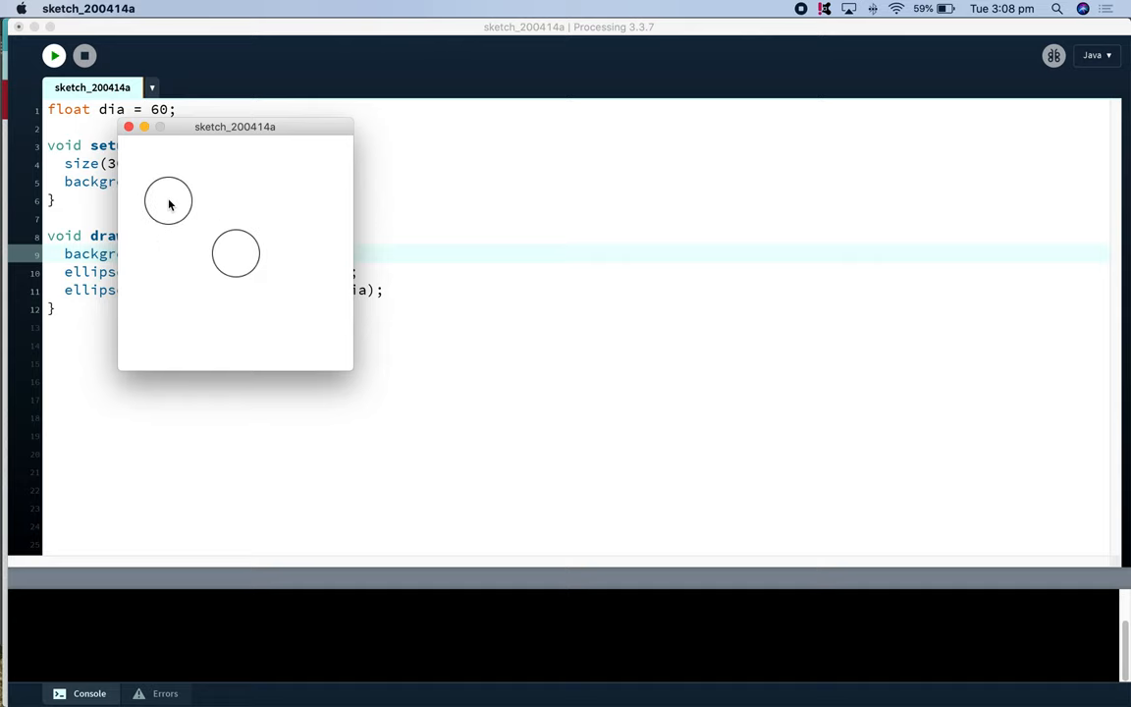
{"action": "mouse_move", "coordinate": [177, 174]}
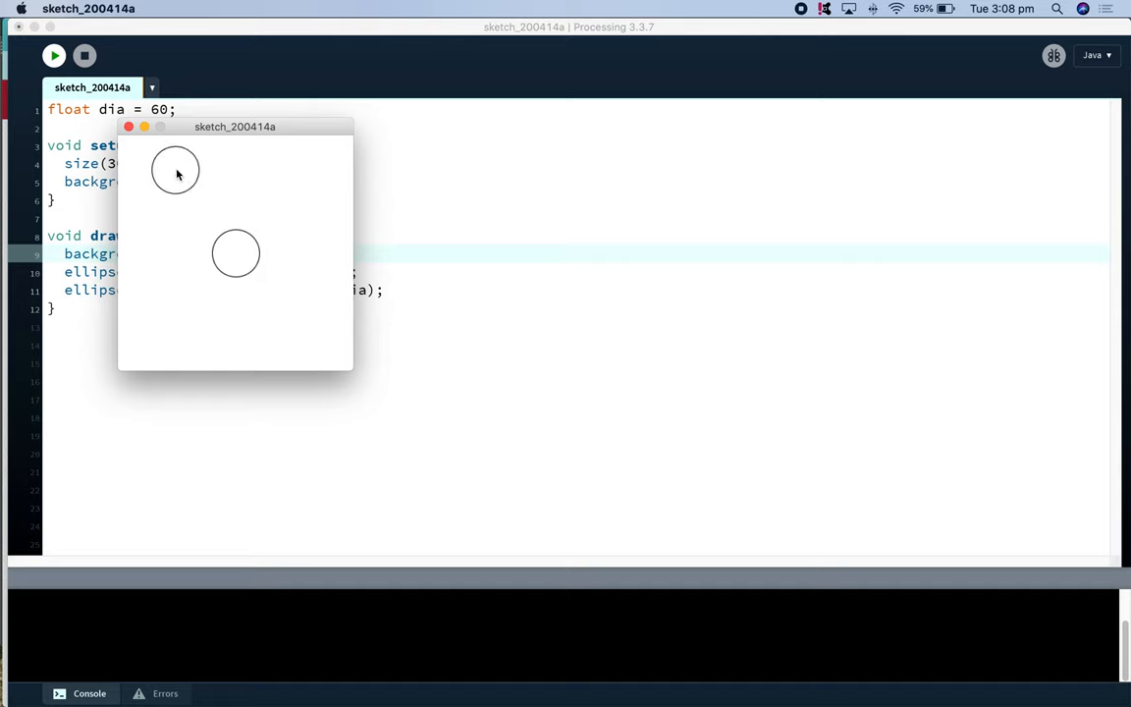
{"action": "mouse_move", "coordinate": [232, 181]}
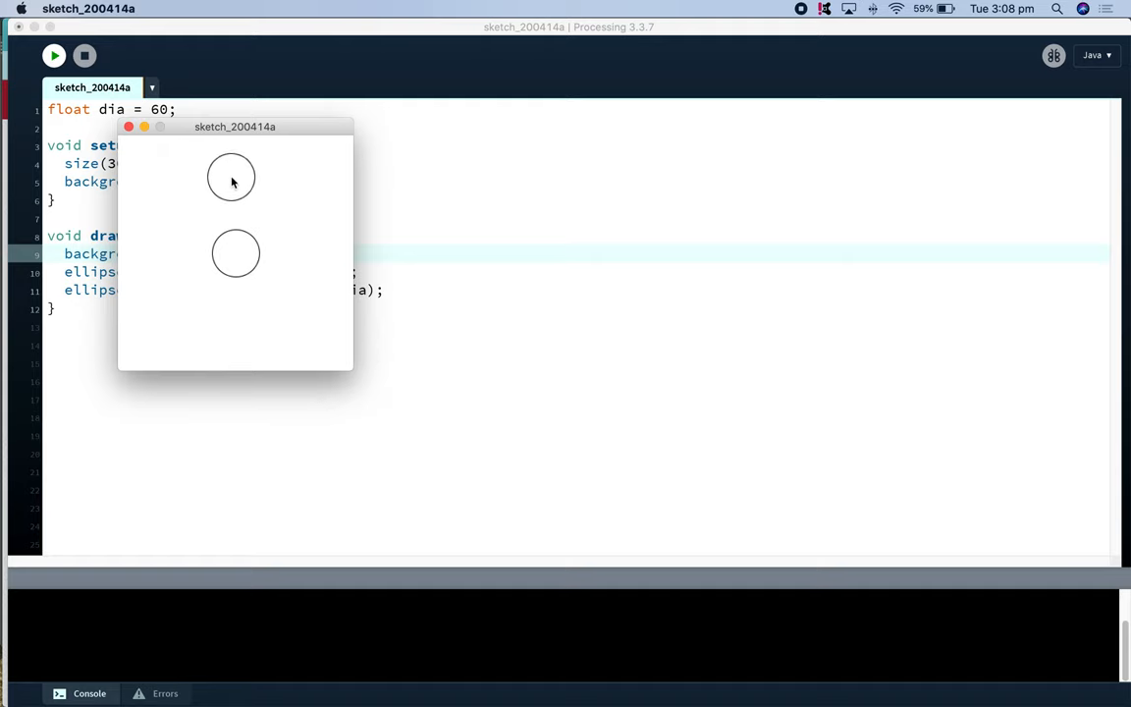
{"action": "mouse_move", "coordinate": [236, 193]}
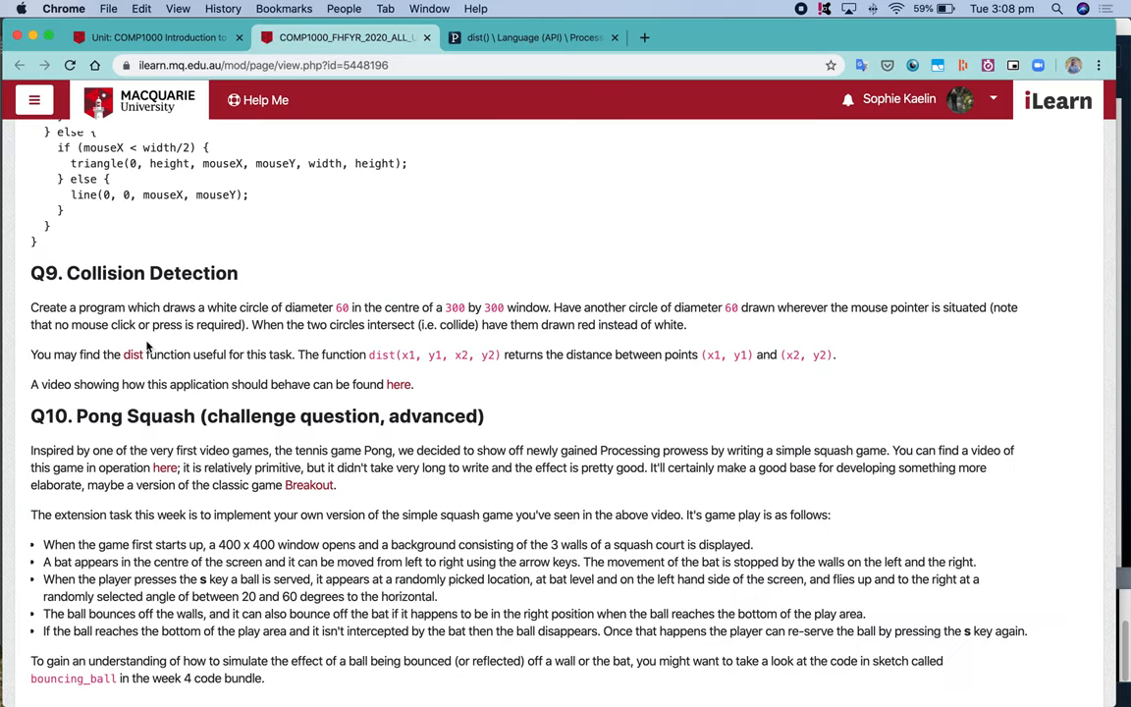
{"action": "mouse_move", "coordinate": [192, 259]}
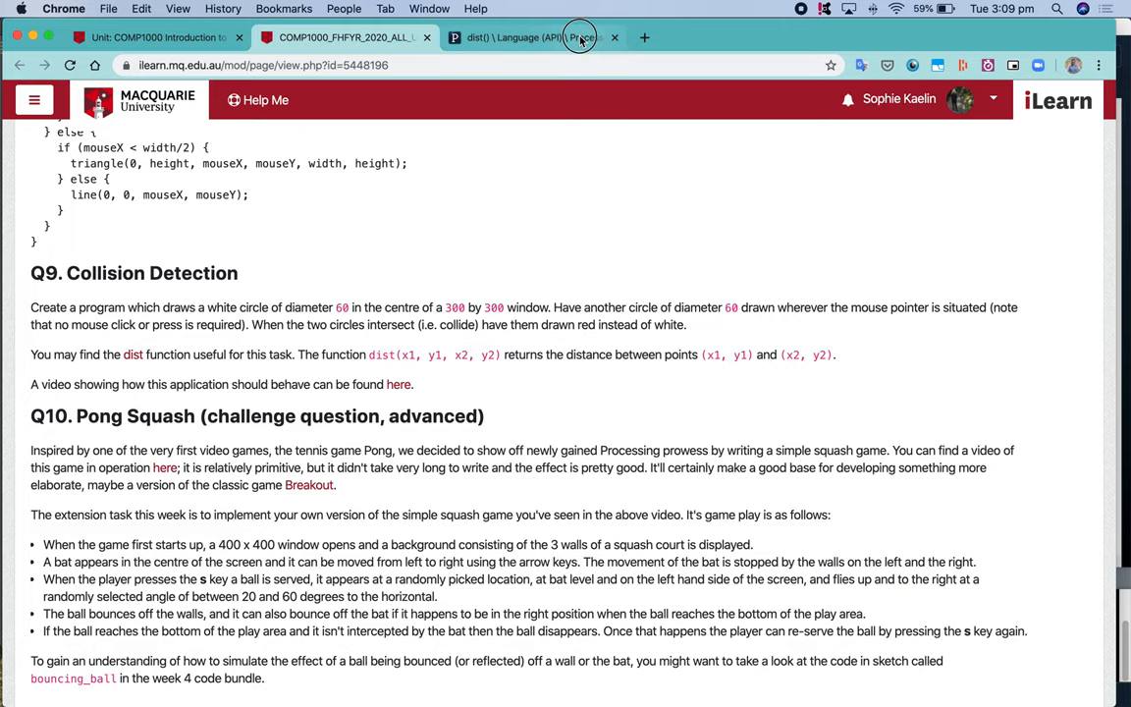
Look up the dist() syntax on the Processing reference page in Chrome
{"action": "left_click", "coordinate": [534, 37]}
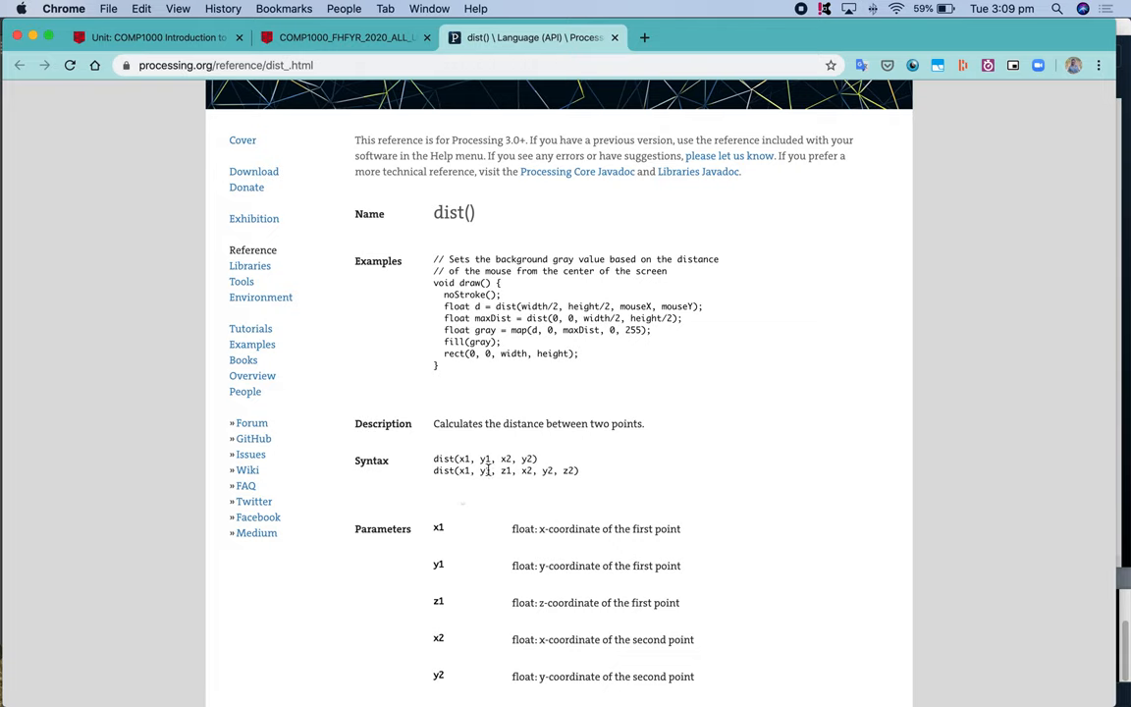
{"action": "double_click", "coordinate": [463, 472]}
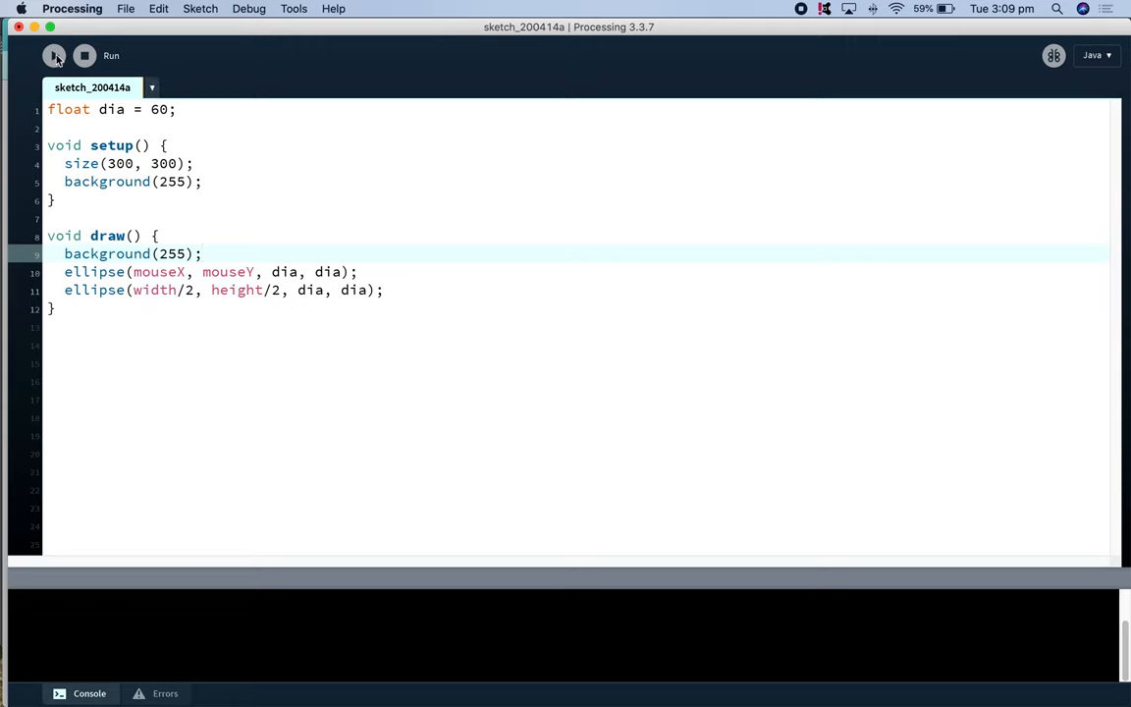
Run the two-circle sketch briefly, close its window and switch over to QuickTime Player
{"action": "left_click", "coordinate": [55, 55]}
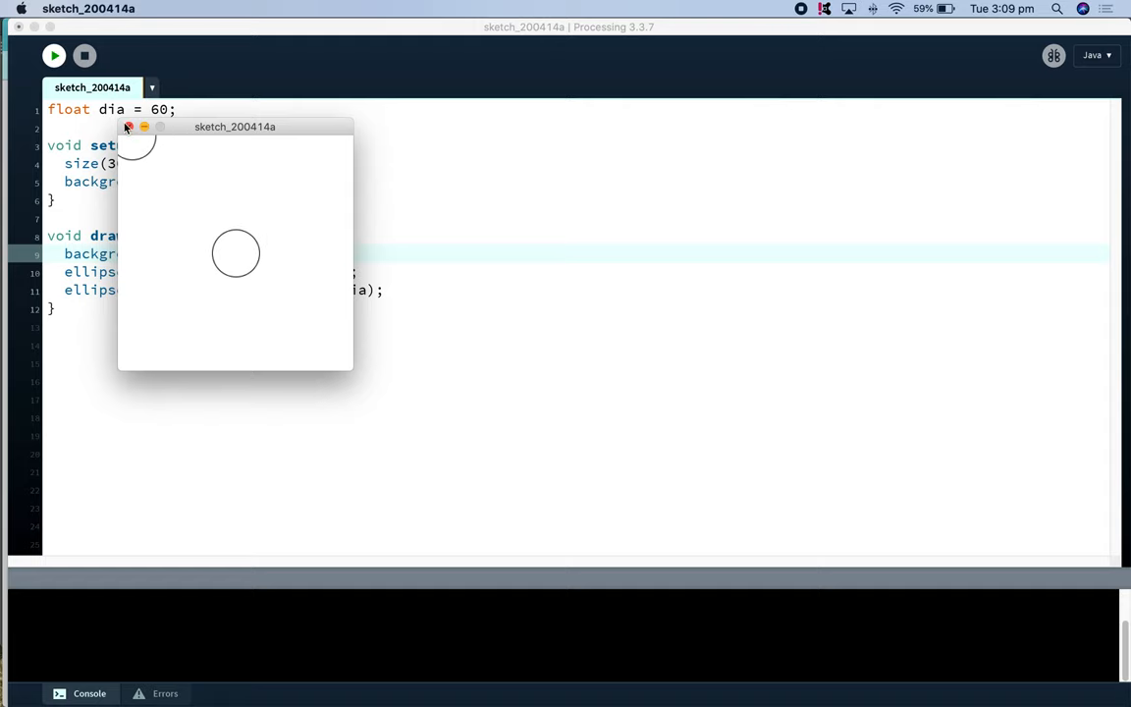
{"action": "left_click", "coordinate": [127, 126]}
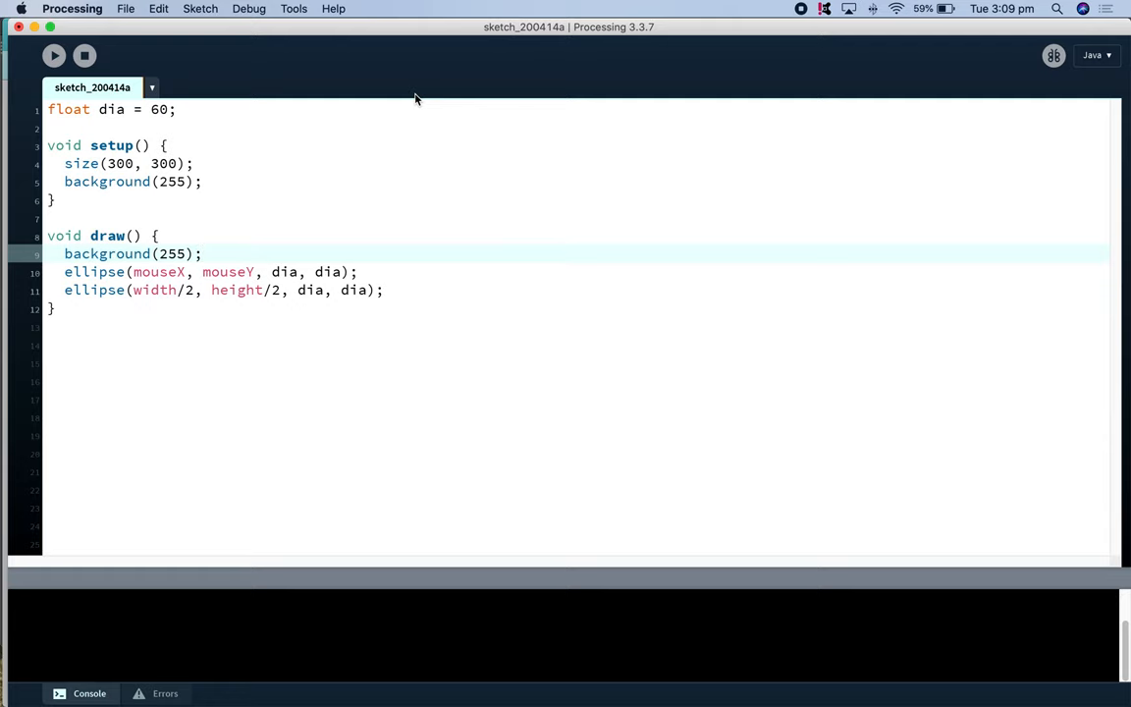
{"action": "mouse_move", "coordinate": [279, 240]}
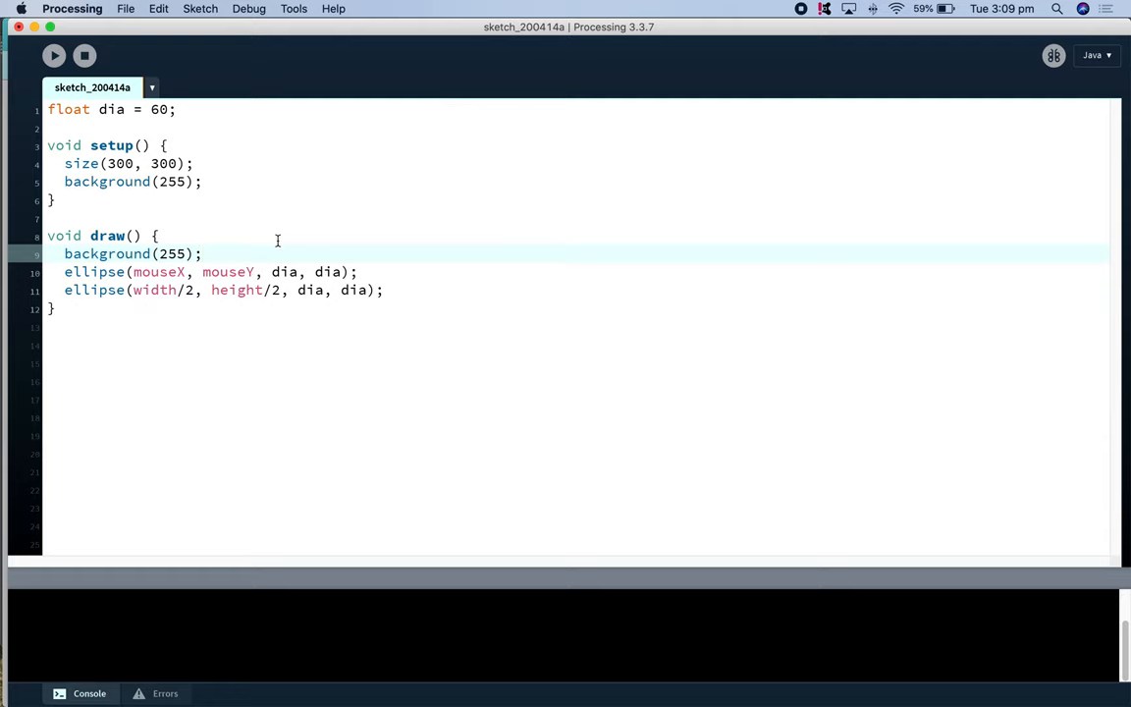
{"action": "key", "text": "cmd+tab"}
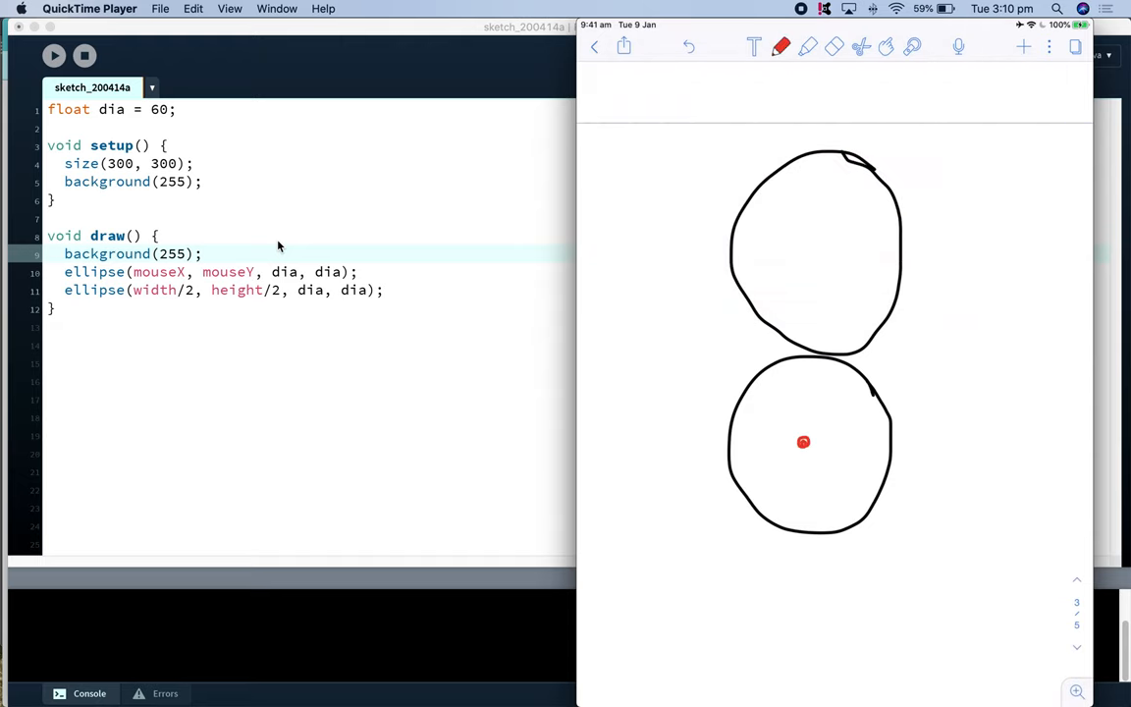
Annotate the two touching circles with 60 diameters, 30 radii and the centre-distance bracket
{"action": "left_click", "coordinate": [781, 47]}
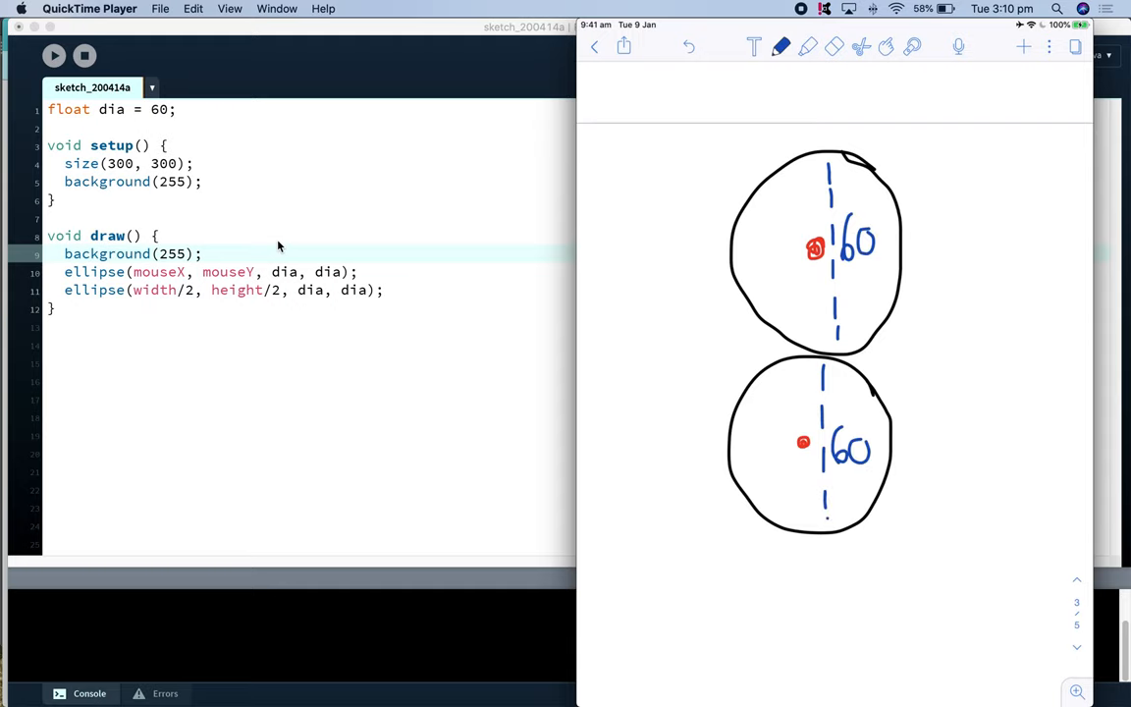
{"action": "left_click", "coordinate": [782, 47]}
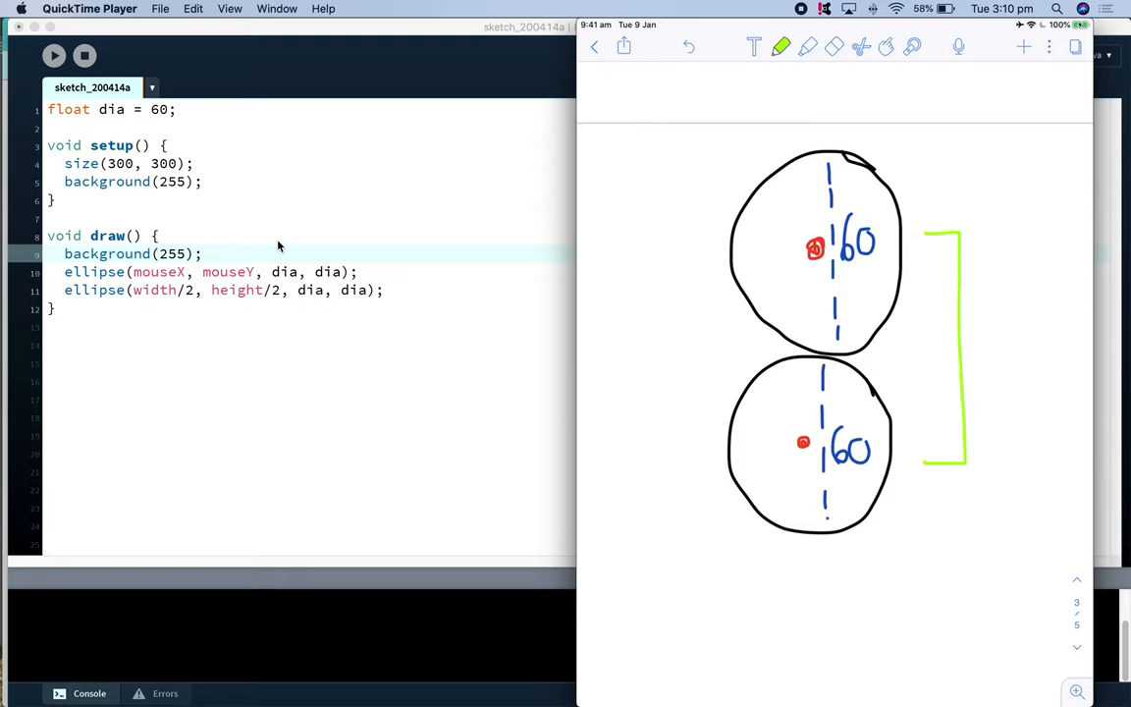
{"action": "left_click", "coordinate": [782, 47]}
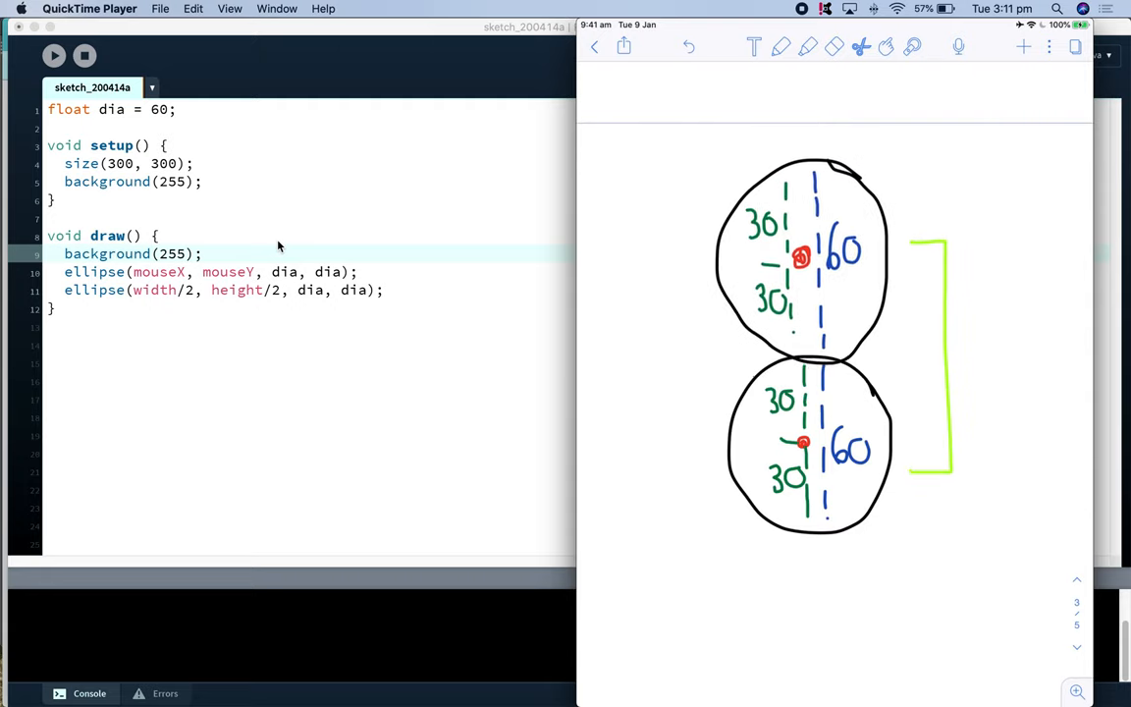
{"action": "left_click", "coordinate": [801, 275]}
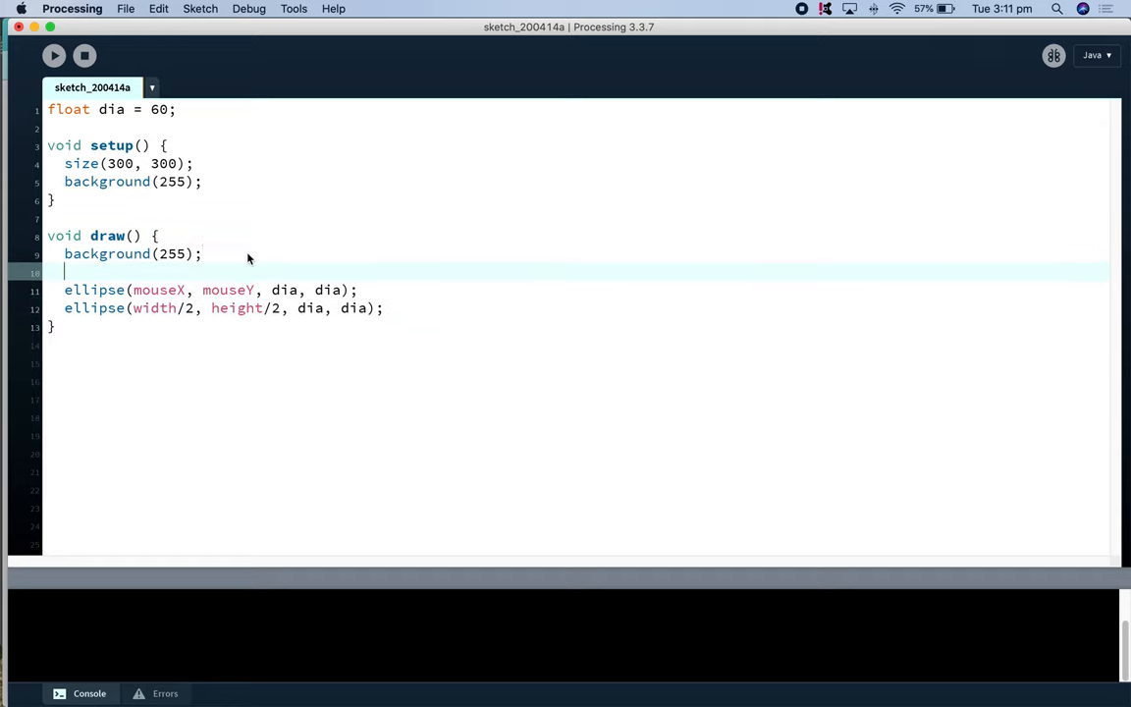
Write the condition if(dist(width/2, height/2, mouseX, mouseY) < dia){ in draw()
{"action": "type", "text": "if("}
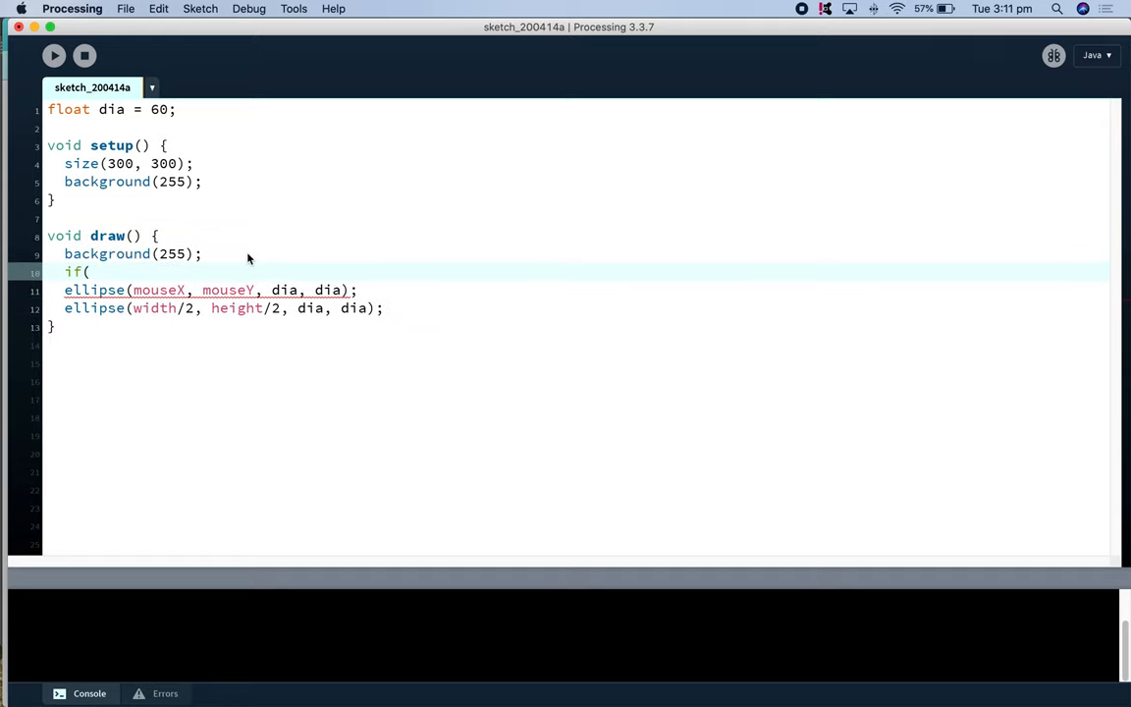
{"action": "type", "text": "dist("}
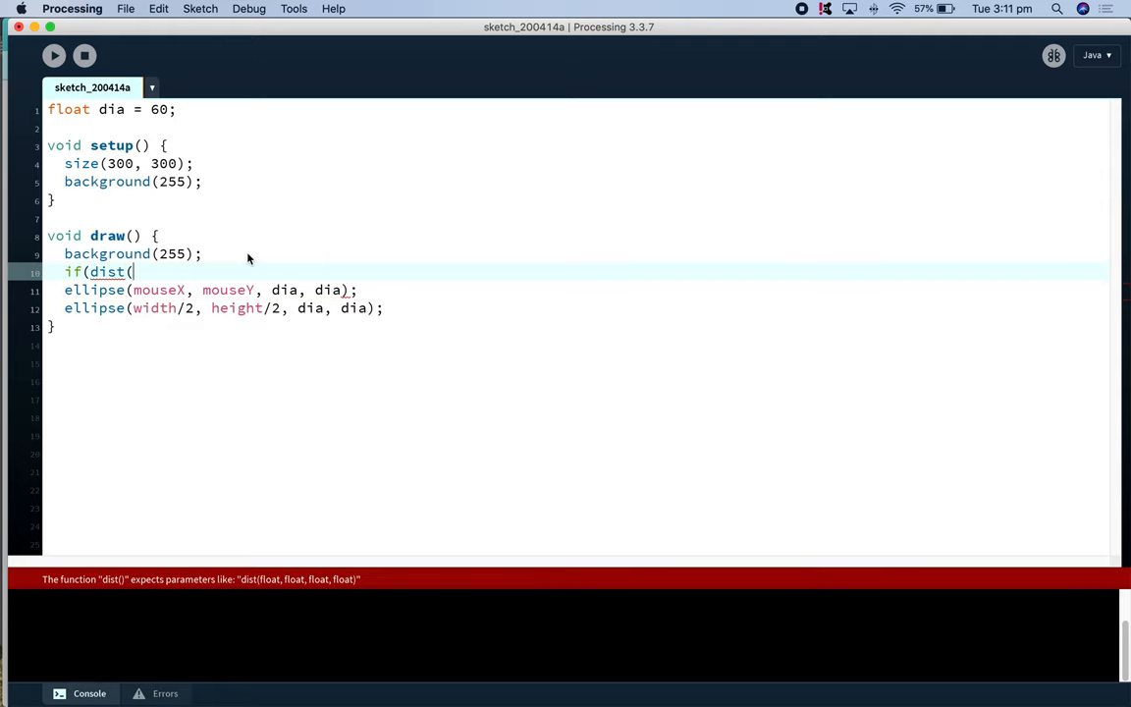
{"action": "type", "text": "width/"}
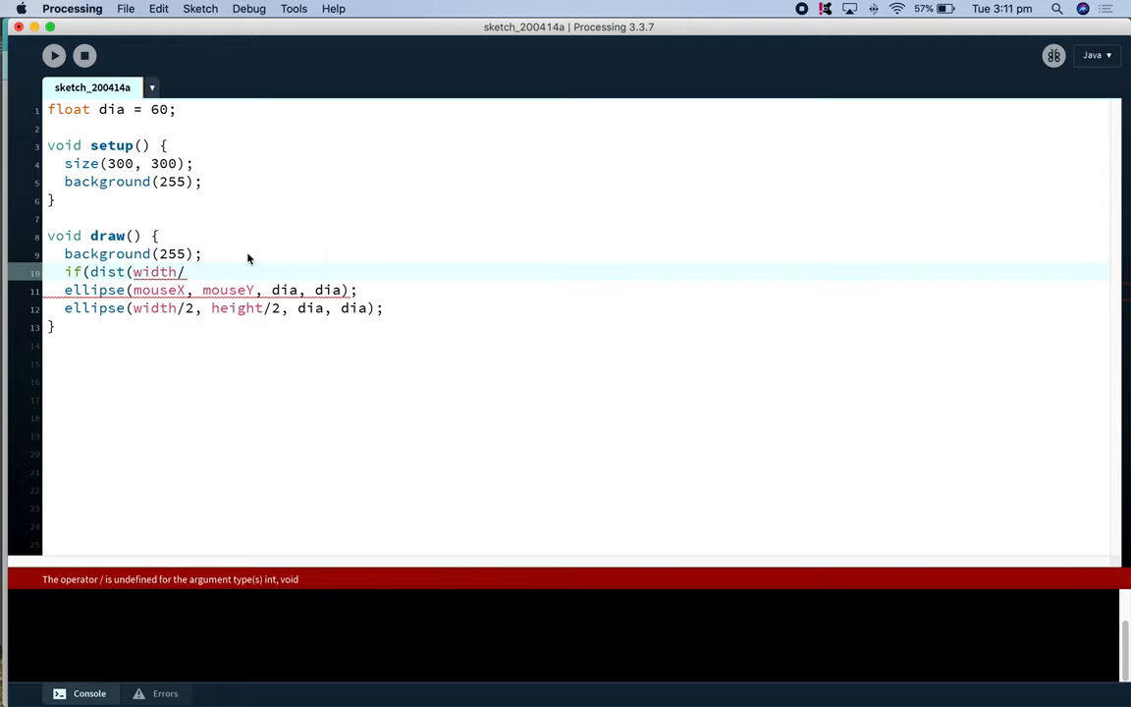
{"action": "type", "text": "2,"}
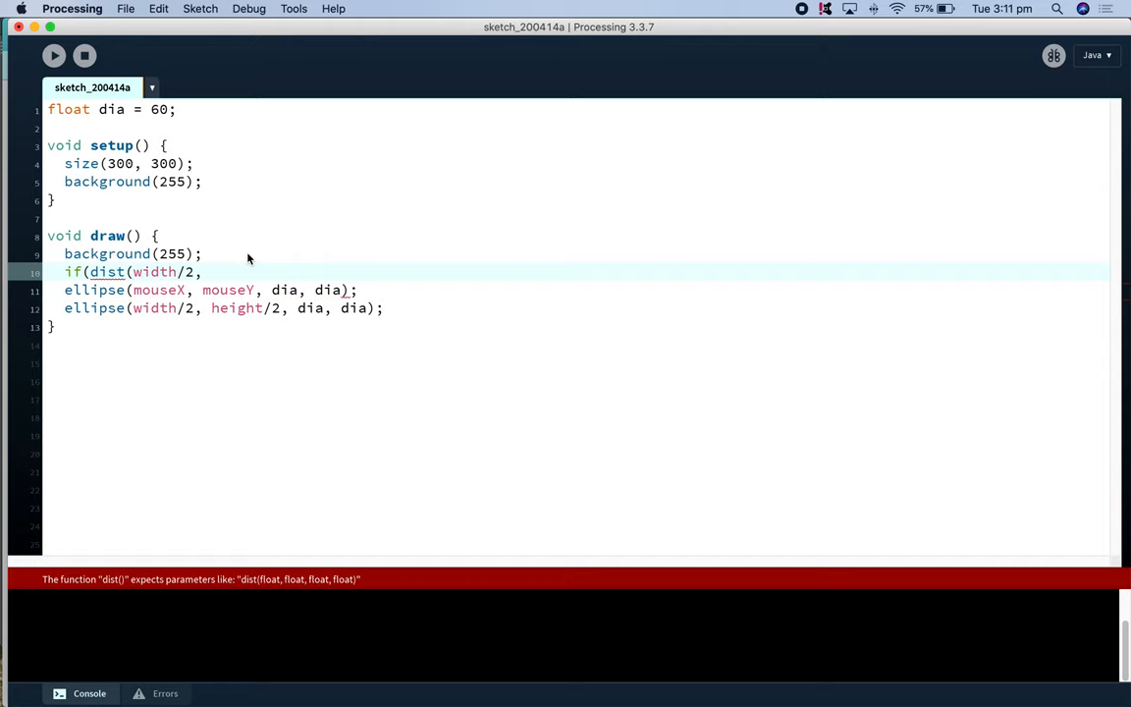
{"action": "type", "text": "height"}
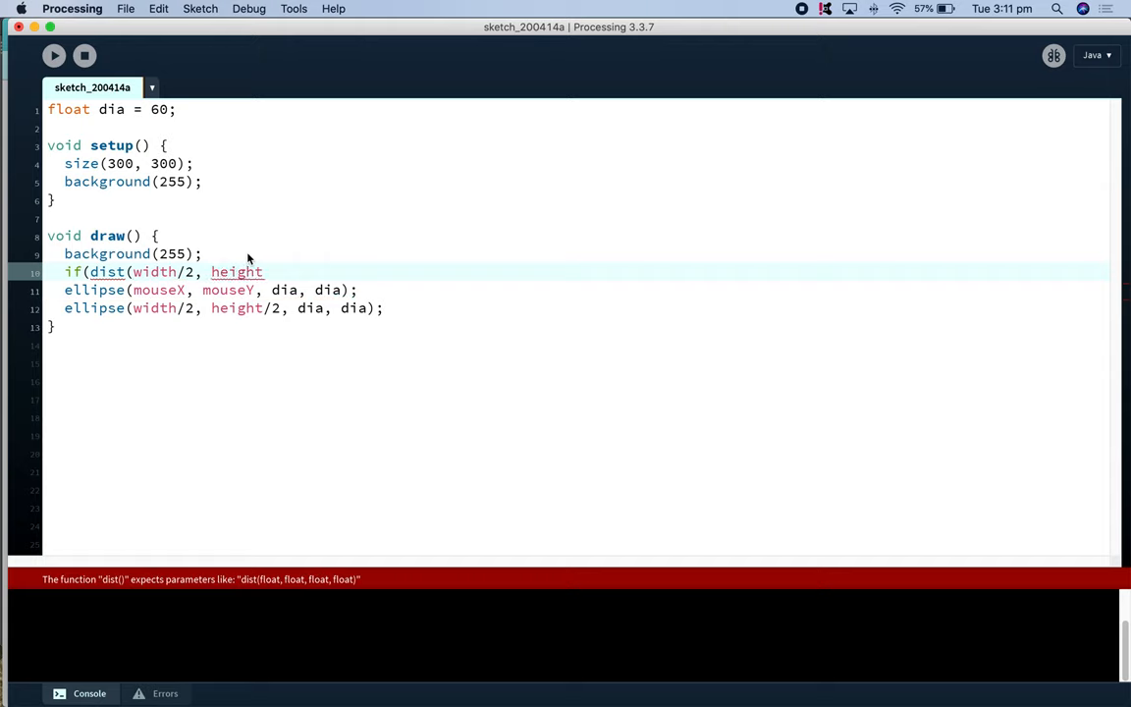
{"action": "type", "text": "/2,"}
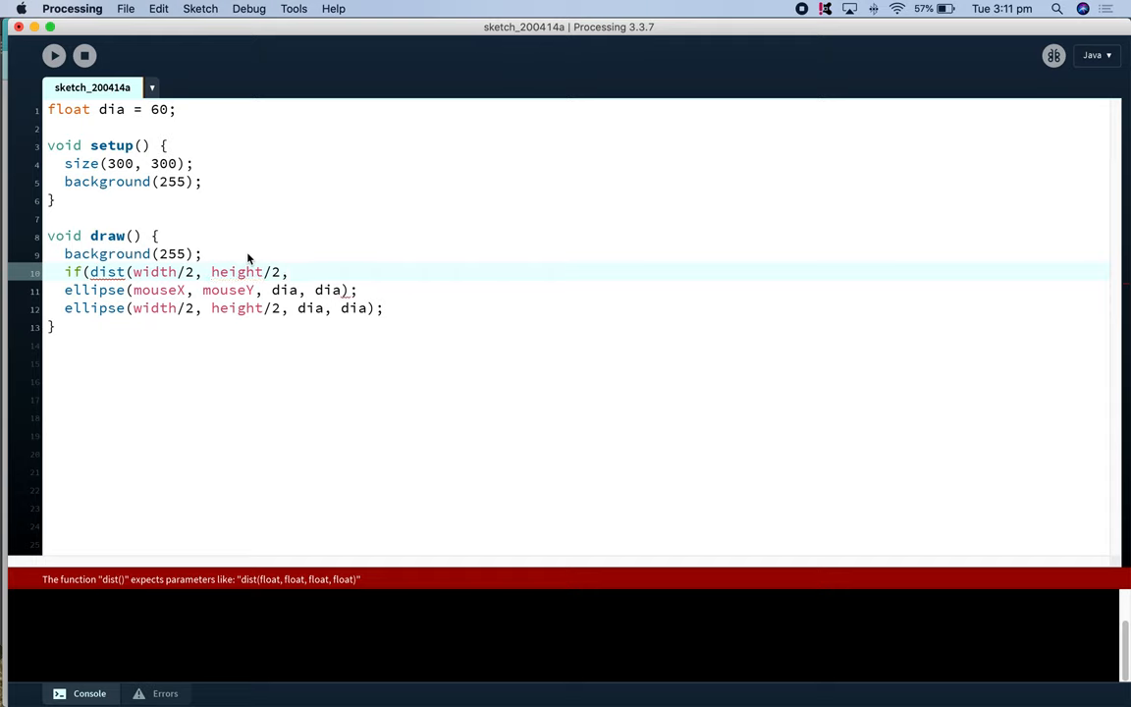
{"action": "mouse_move", "coordinate": [271, 312]}
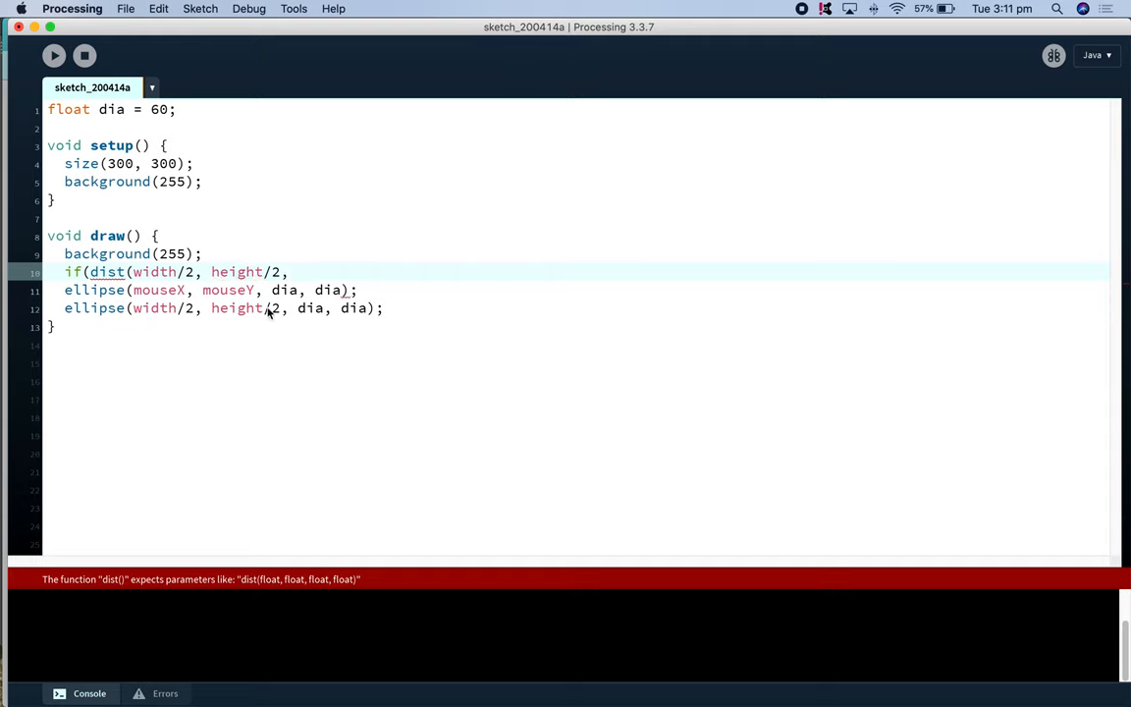
{"action": "type", "text": "mouseX, mouse"}
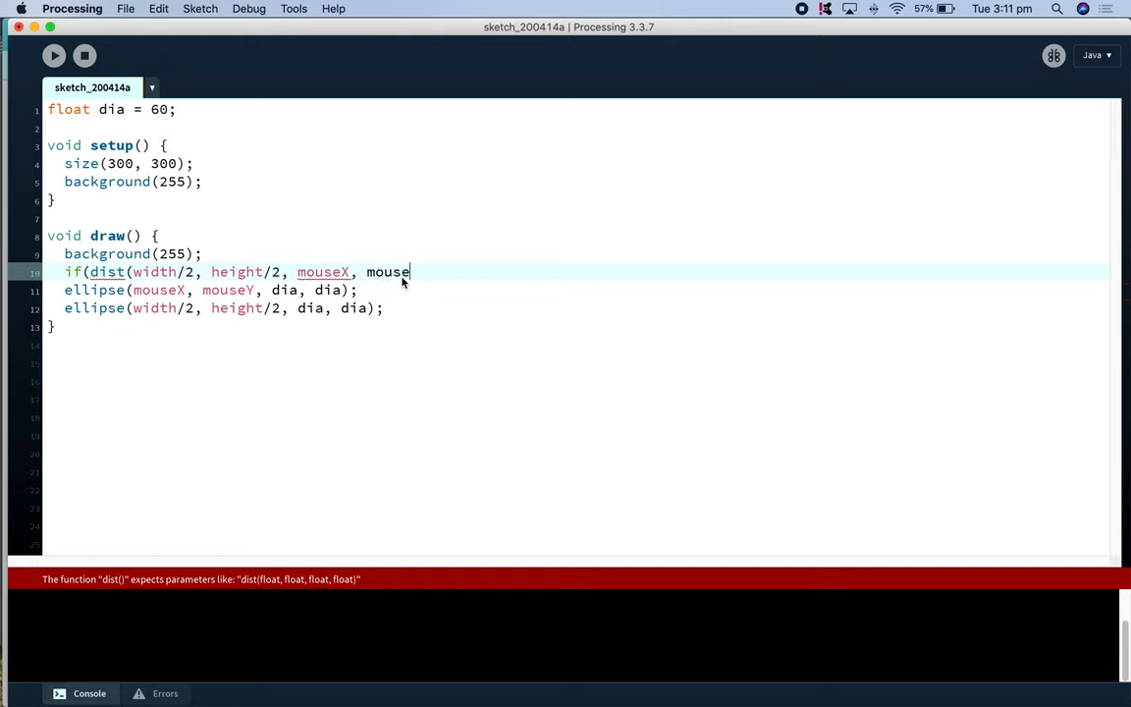
{"action": "type", "text": "Y)"}
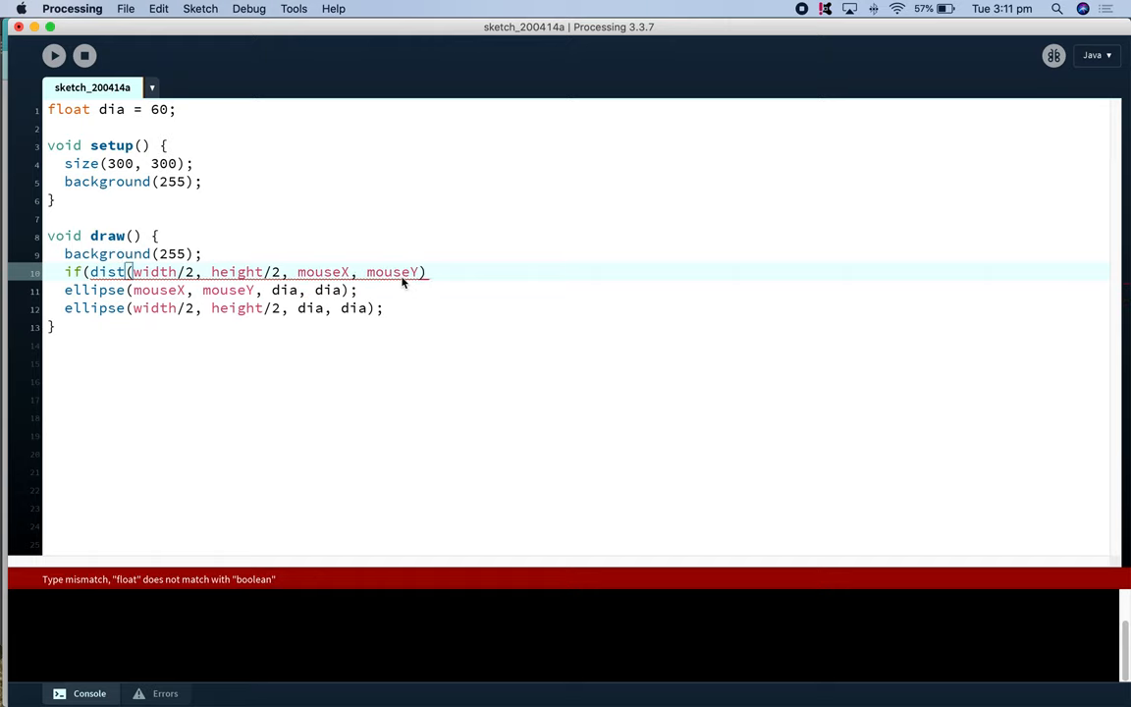
{"action": "type", "text": "<"}
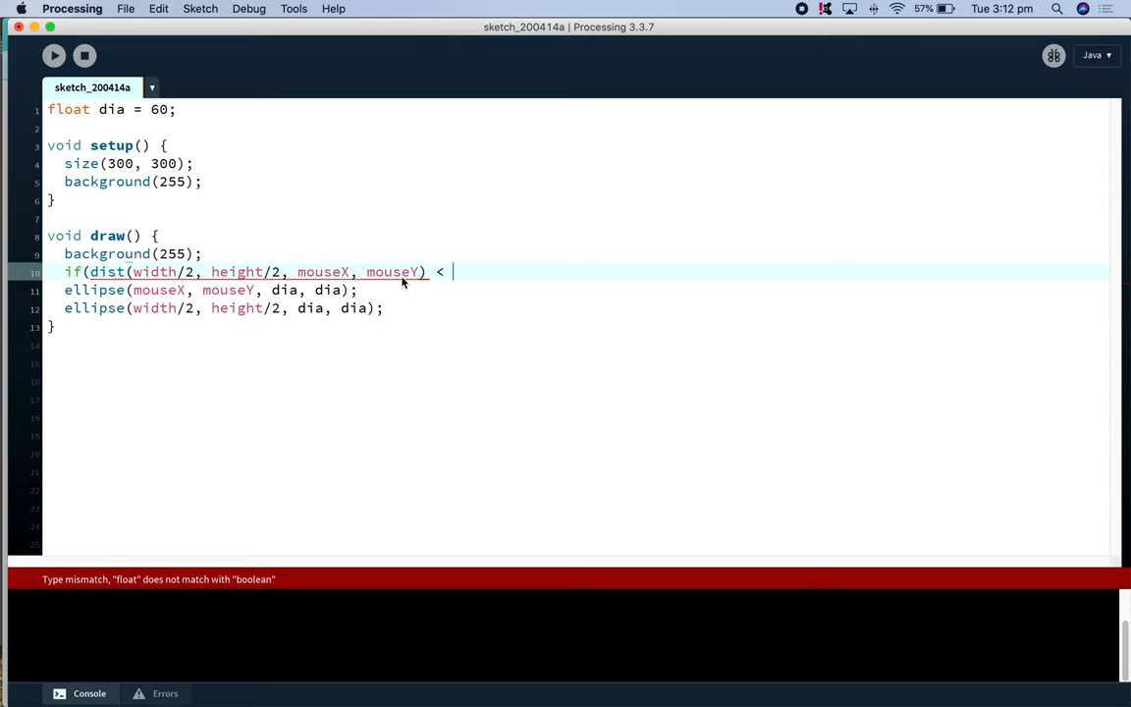
{"action": "type", "text": "dia"}
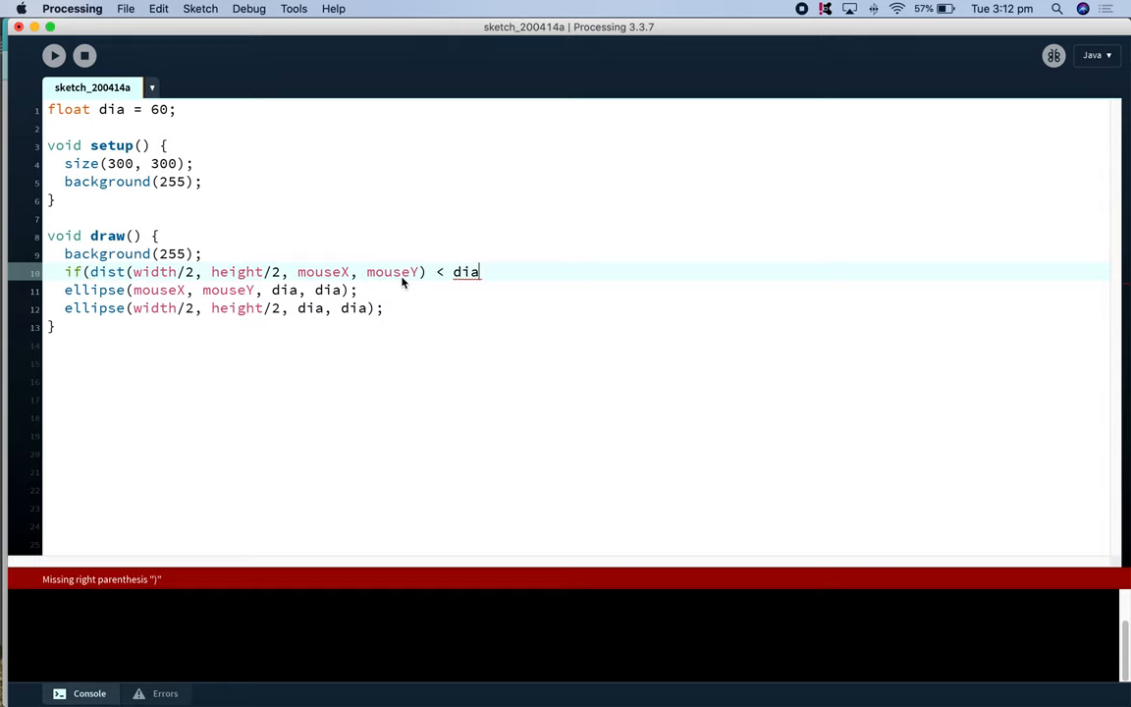
{"action": "type", "text": "{"}
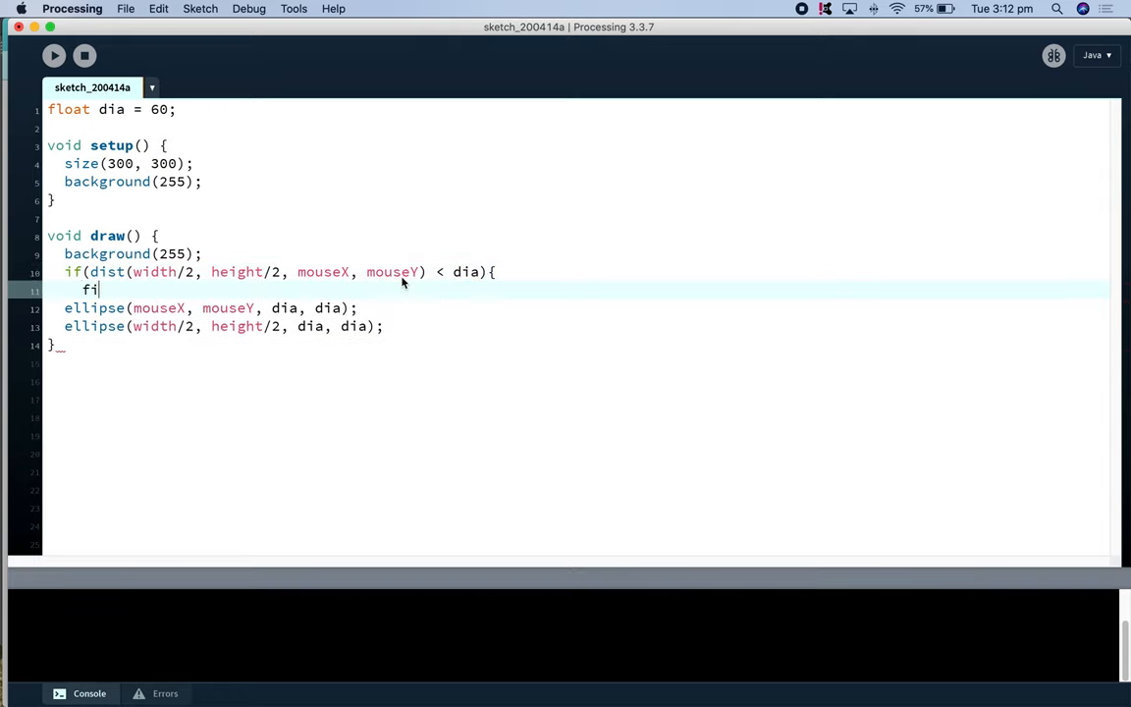
Fill red with fill(255, 0, 0) inside the if, otherwise fill(255) in the else branch
{"action": "type", "text": "ll("}
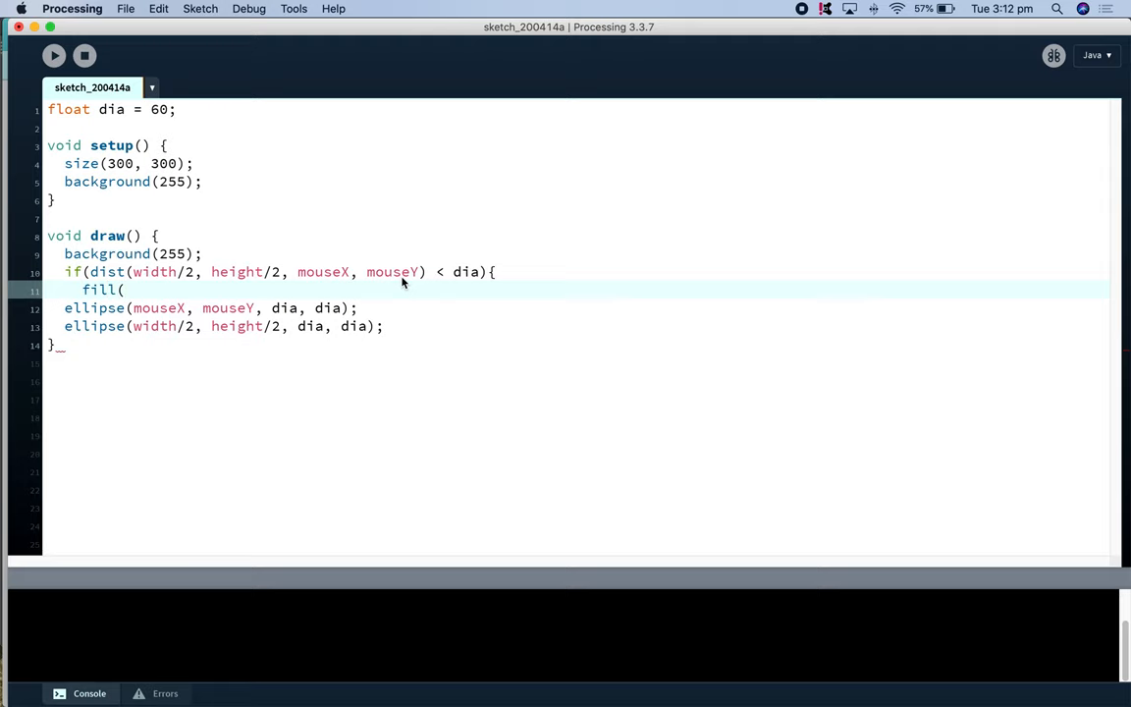
{"action": "type", "text": "255, 0, 0);"}
{"action": "type", "text": "}"}
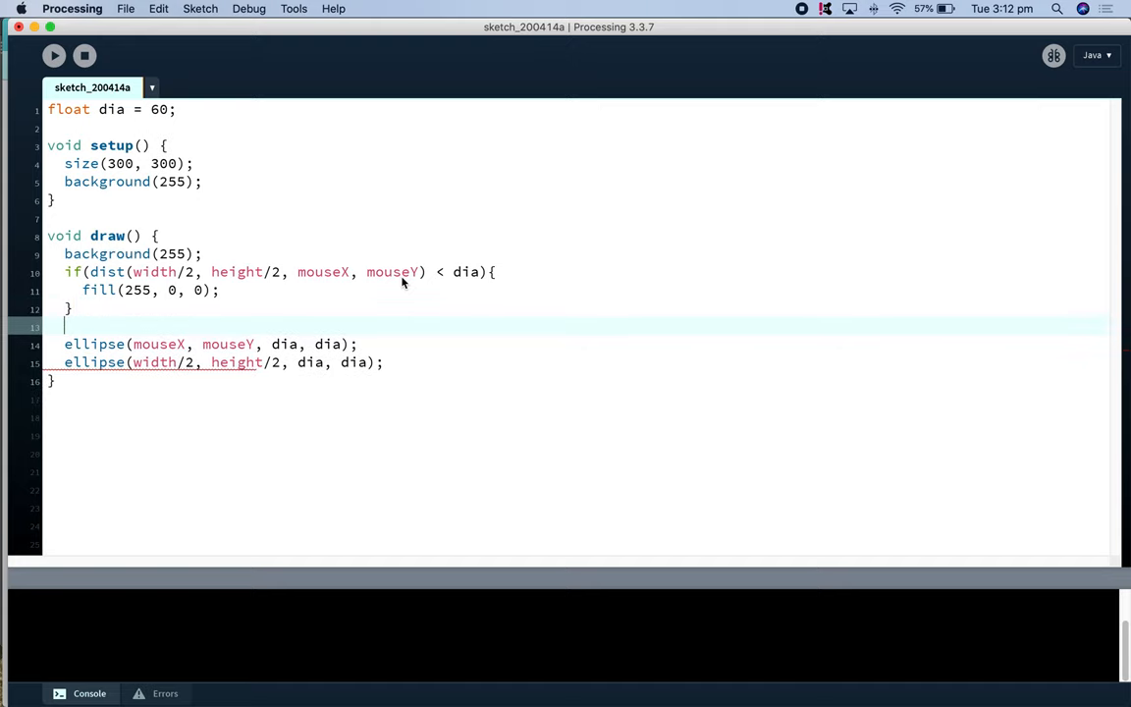
{"action": "type", "text": "else {"}
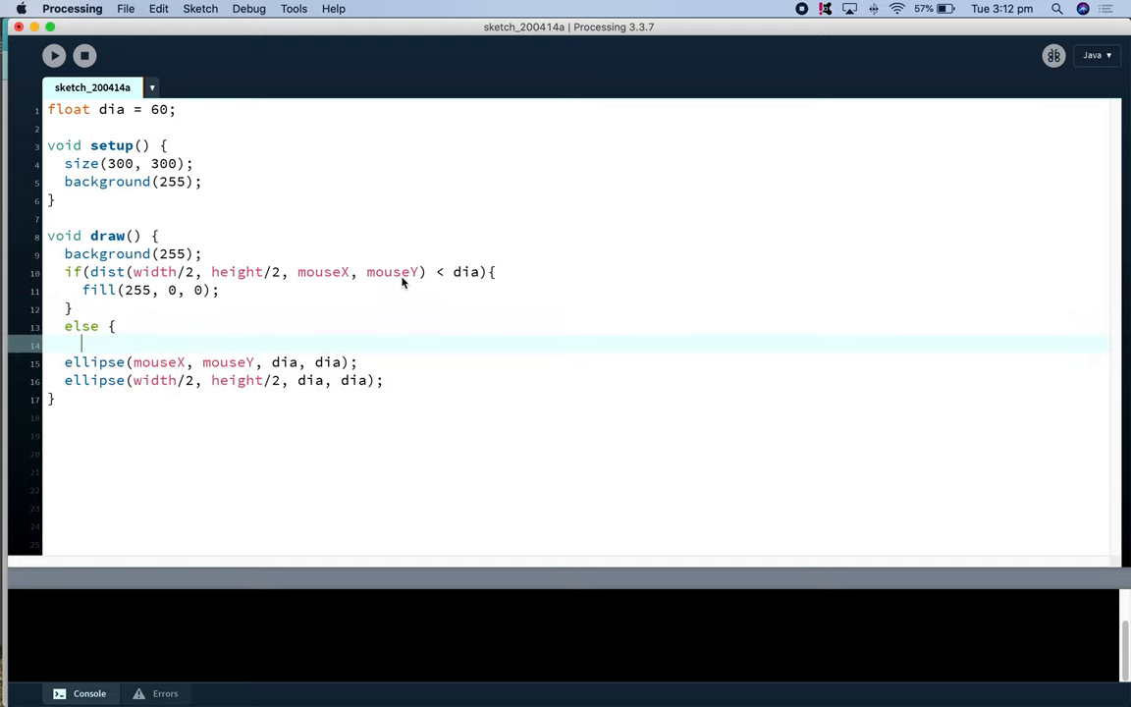
{"action": "type", "text": "fill"}
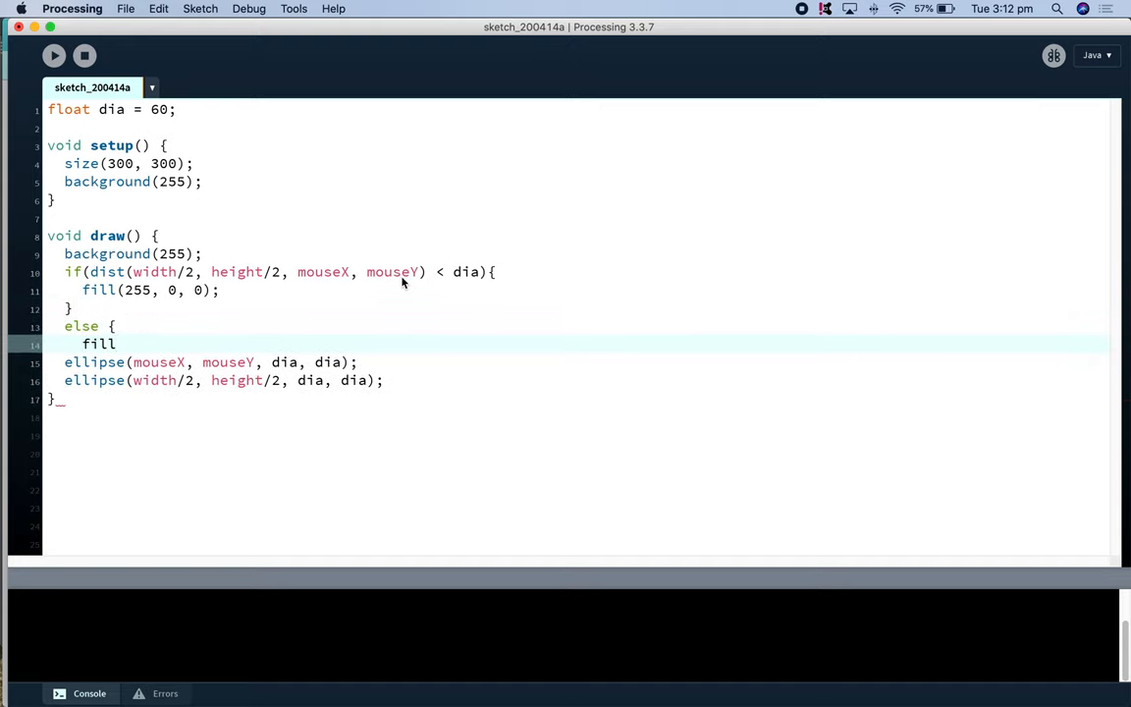
{"action": "type", "text": "(255);"}
{"action": "type", "text": "}"}
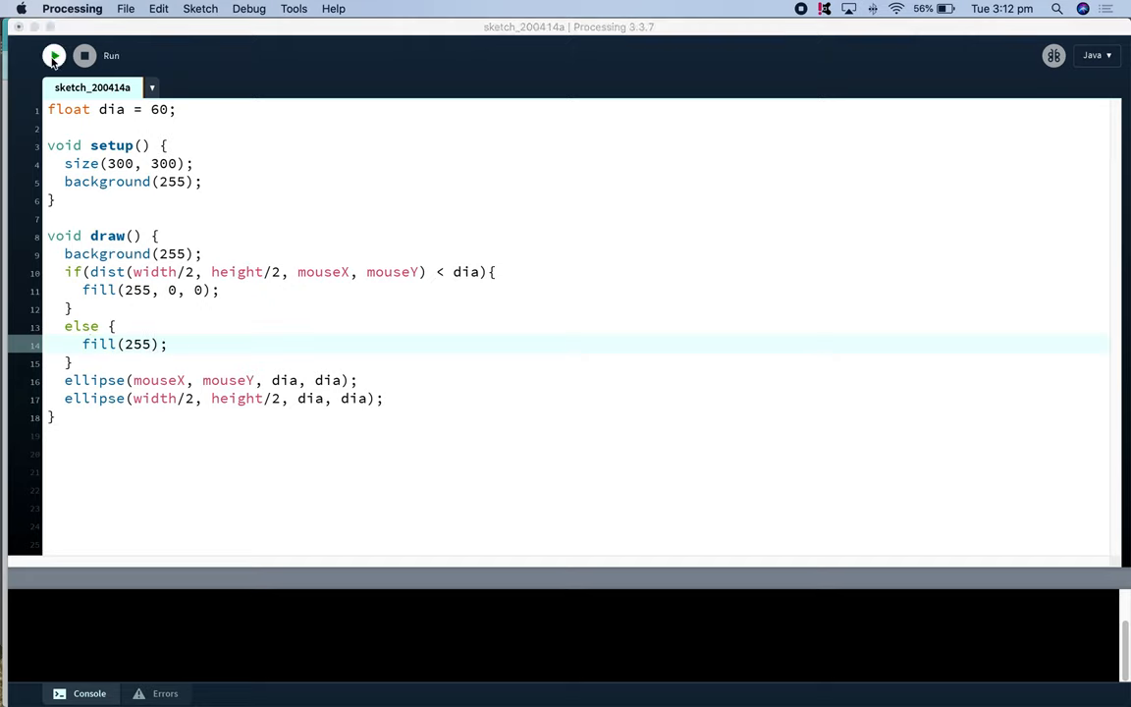
Run the sketch to test that overlapping circles turn red
{"action": "left_click", "coordinate": [53, 55]}
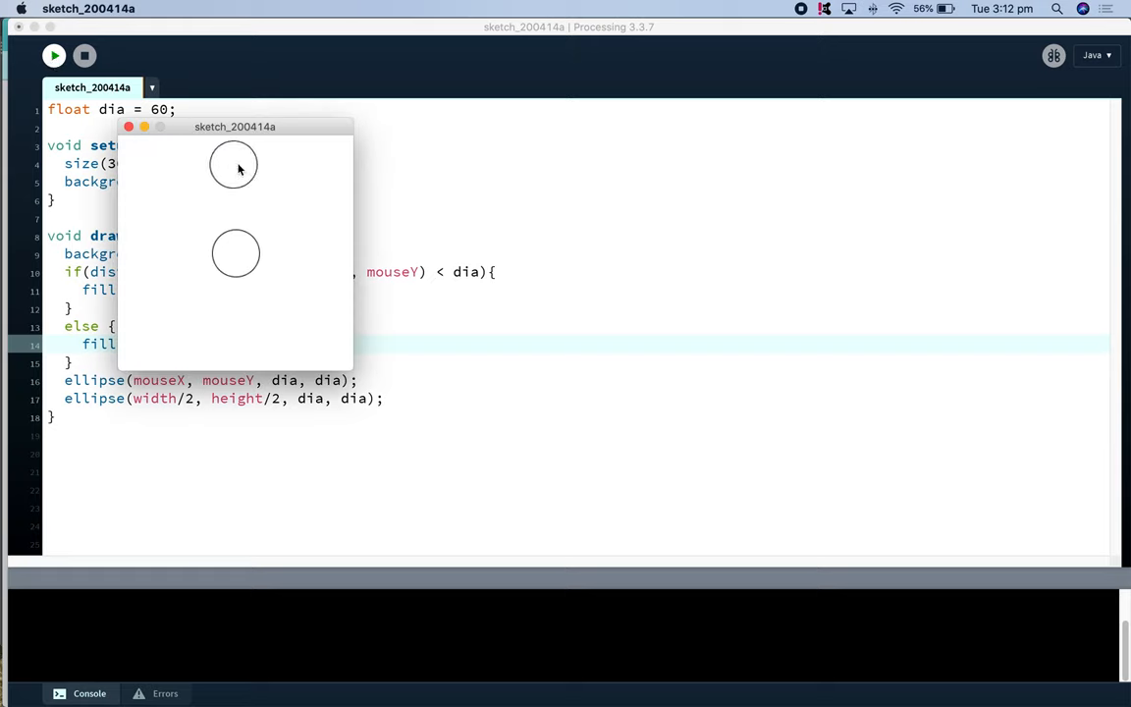
{"action": "mouse_move", "coordinate": [240, 189]}
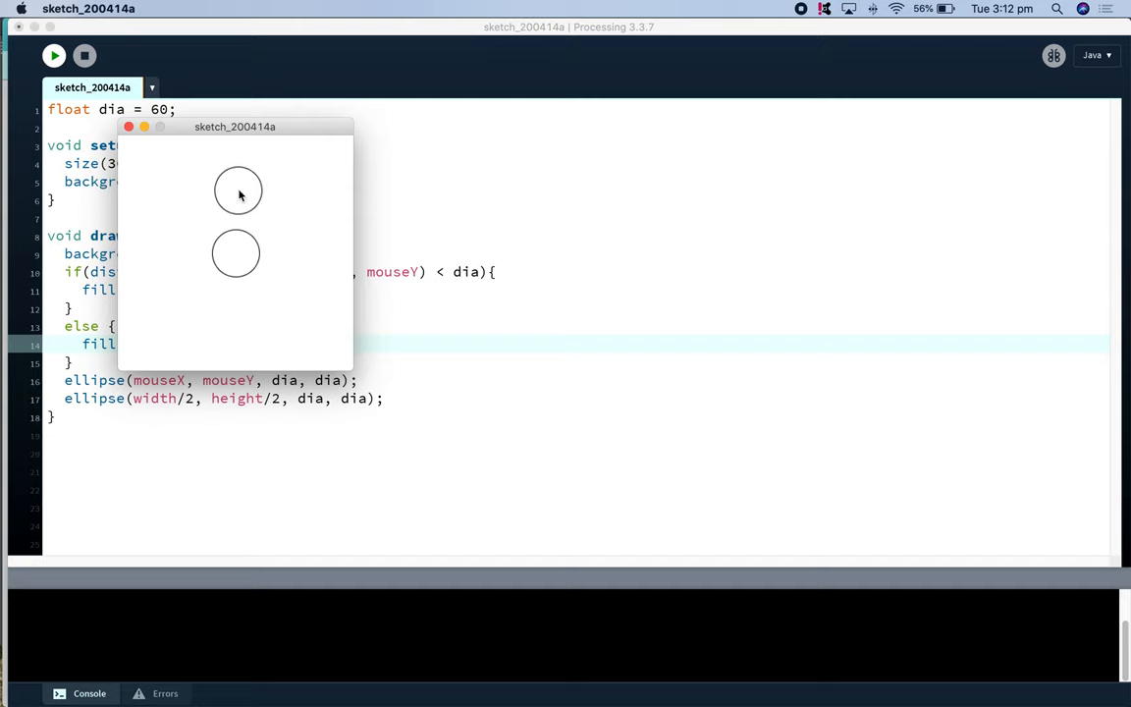
{"action": "mouse_move", "coordinate": [238, 202]}
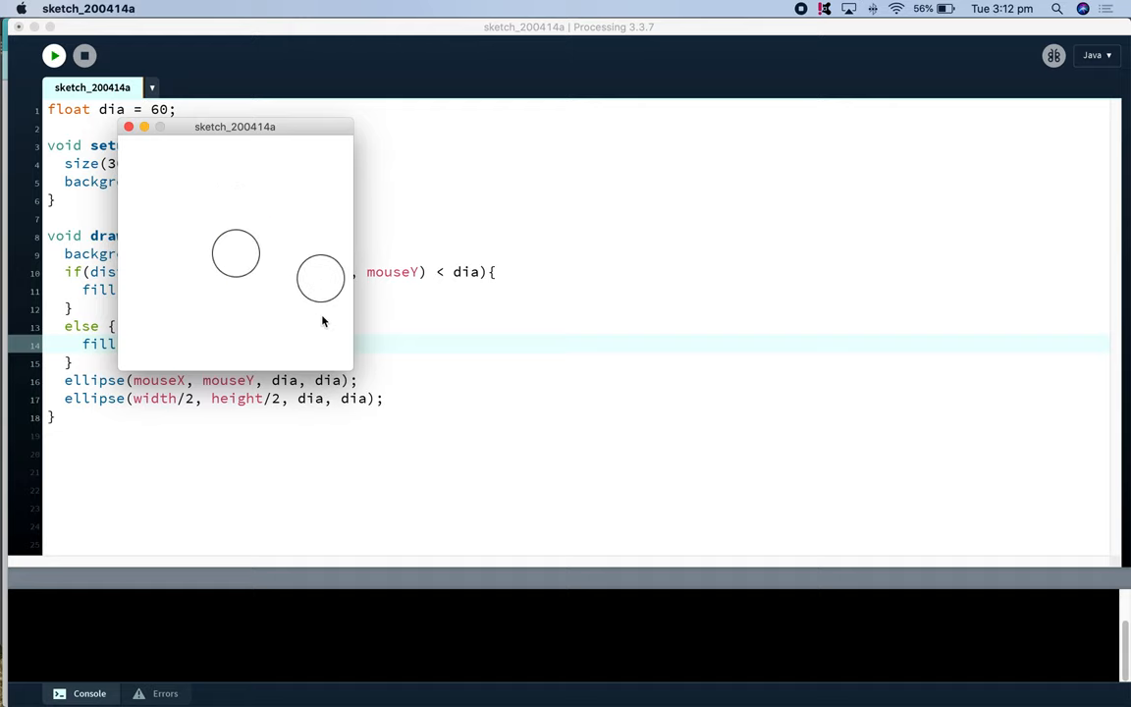
{"action": "mouse_move", "coordinate": [232, 326]}
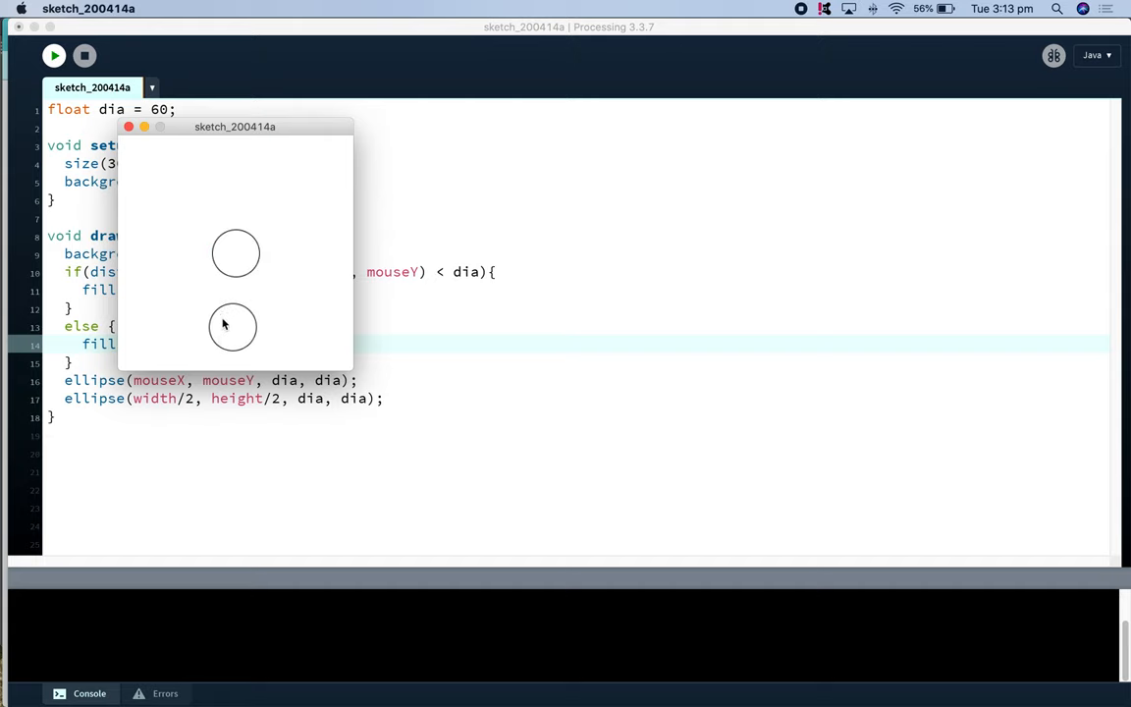